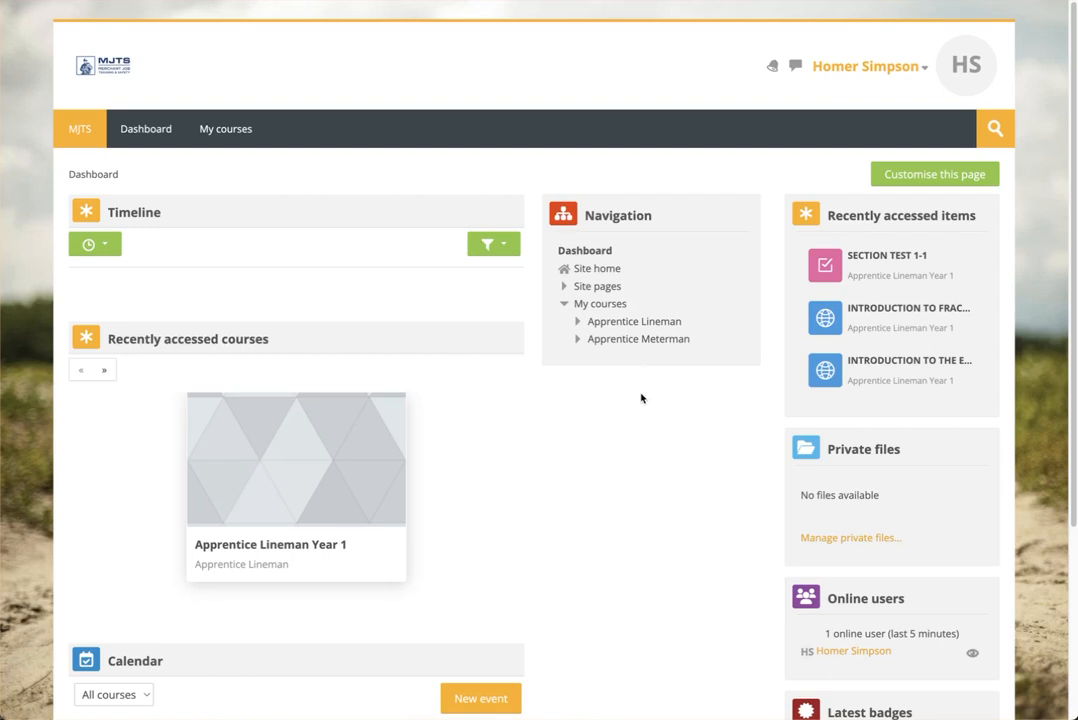
mouse_move(600, 452)
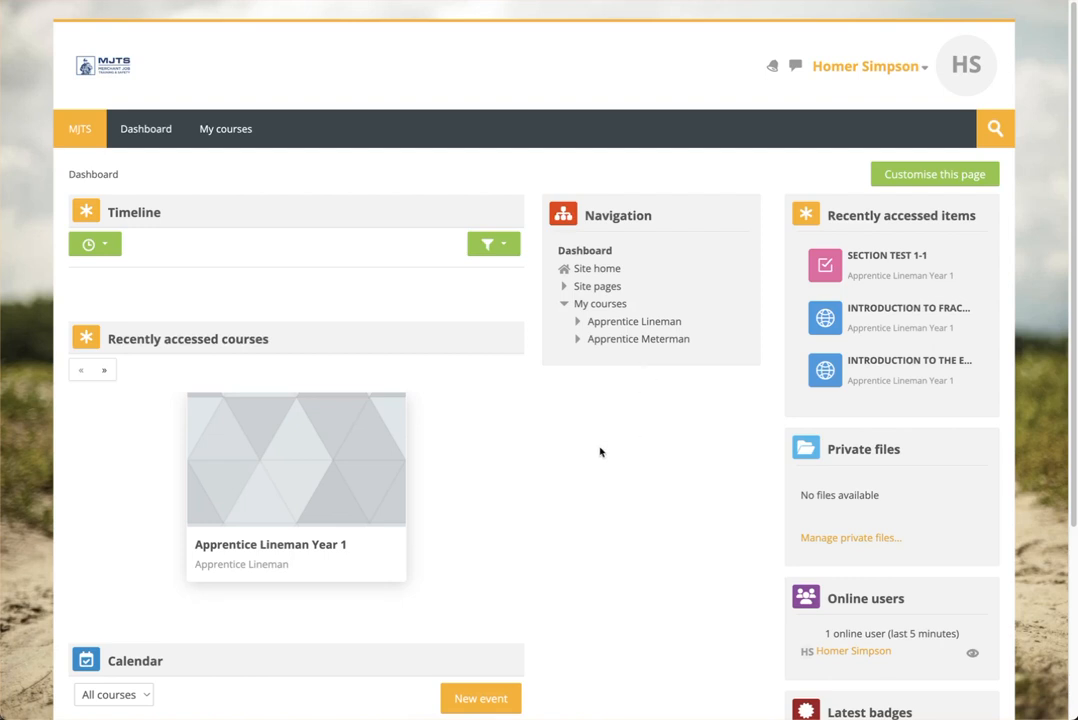
mouse_move(576, 464)
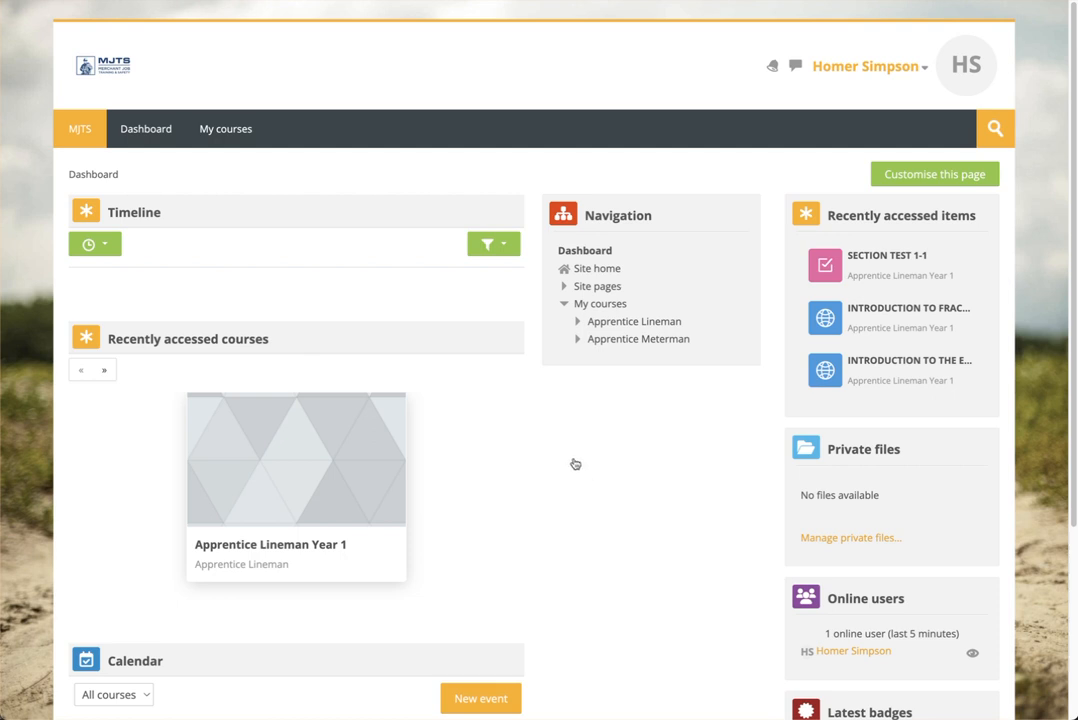
mouse_move(544, 442)
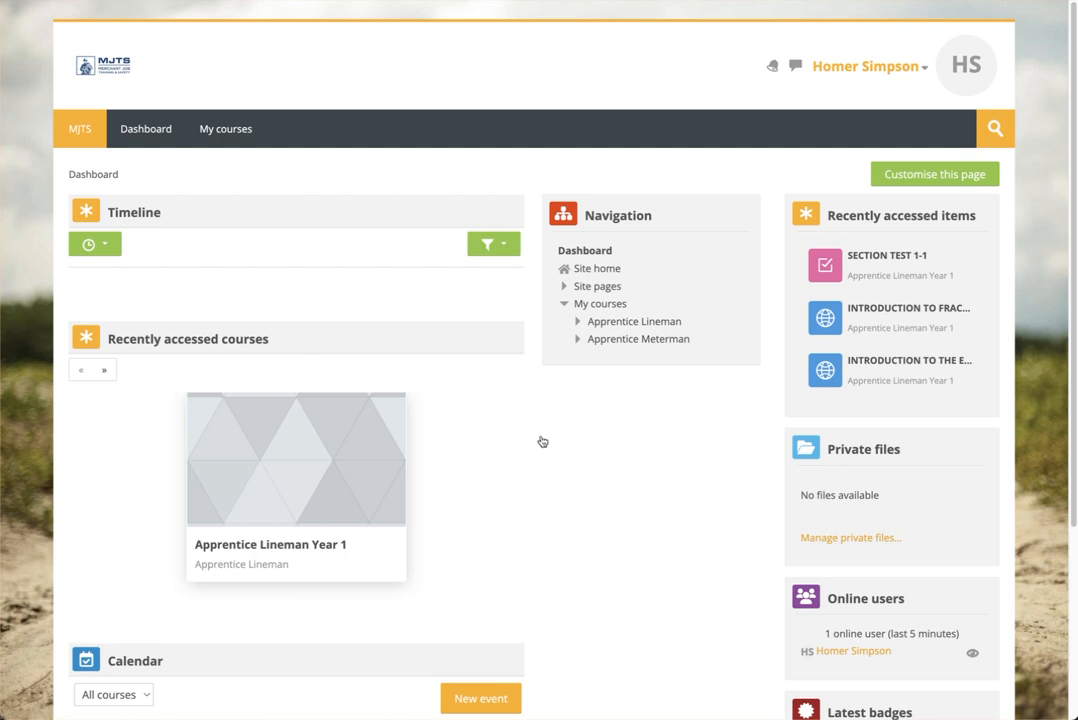
mouse_move(148, 400)
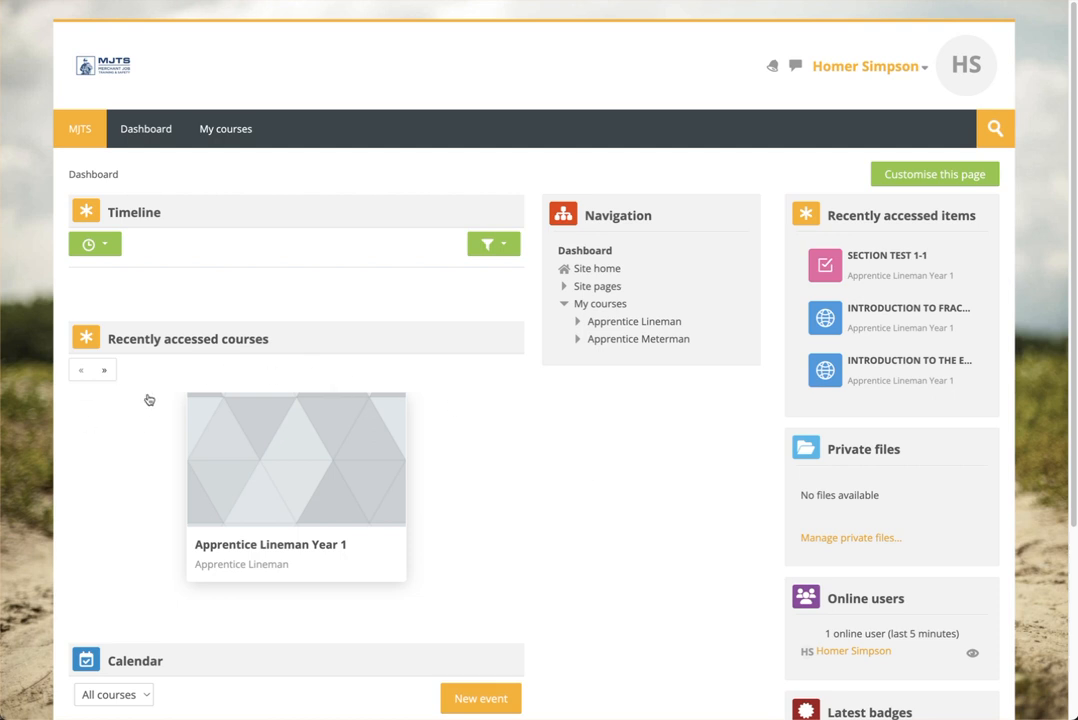
mouse_move(148, 390)
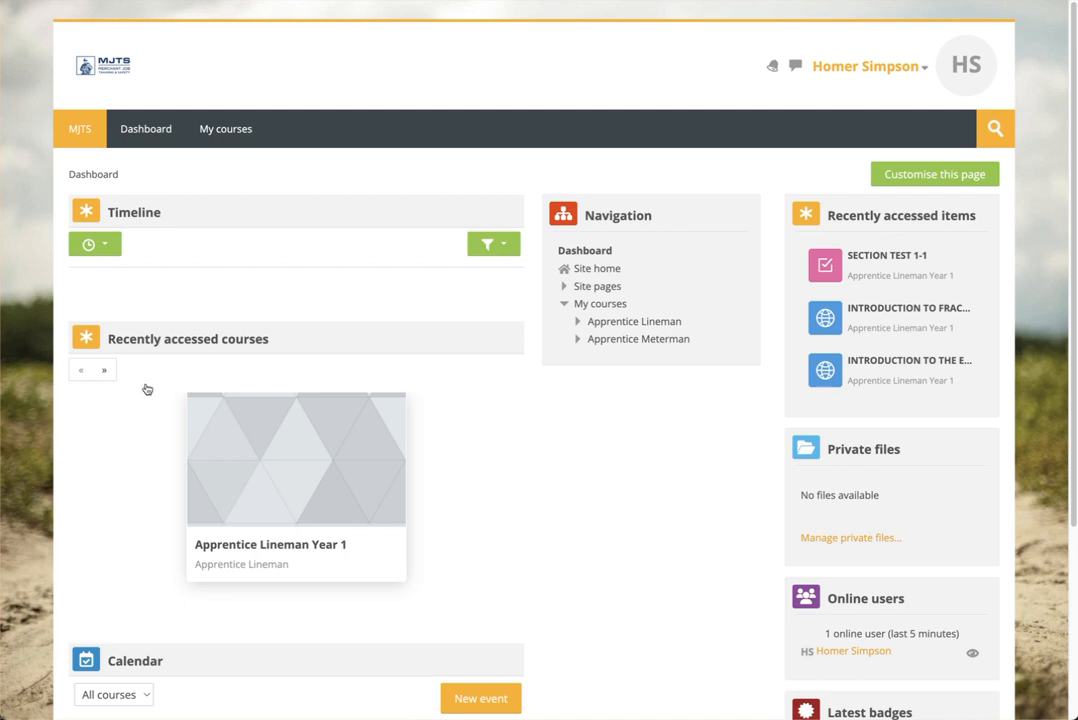
mouse_move(172, 390)
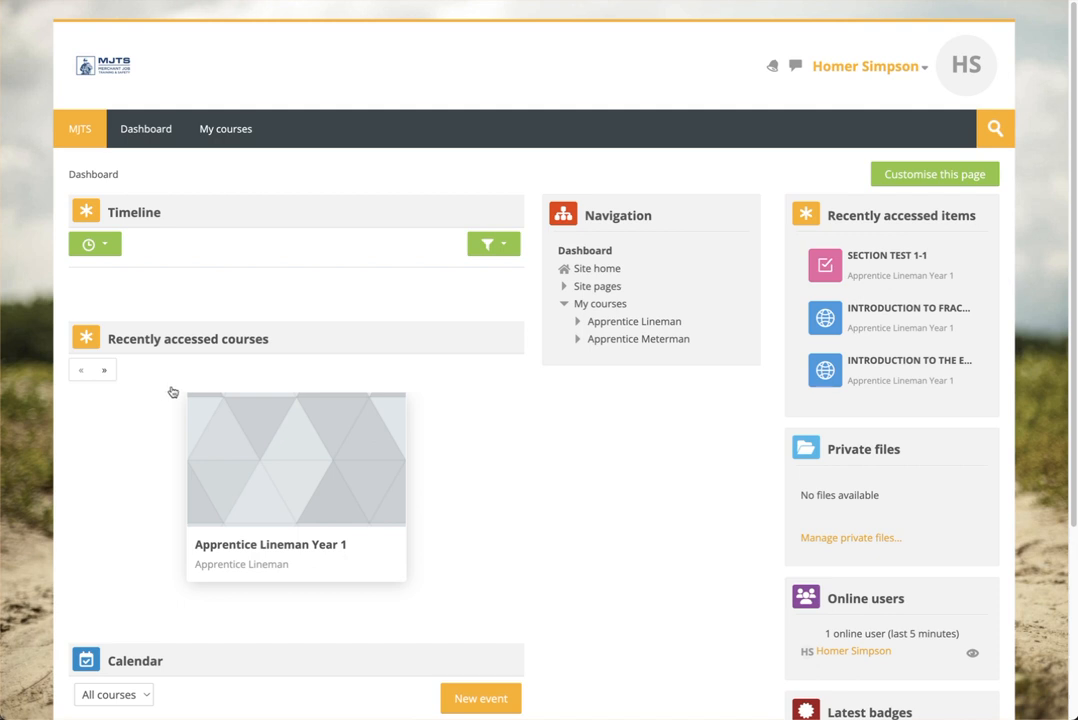
mouse_move(162, 204)
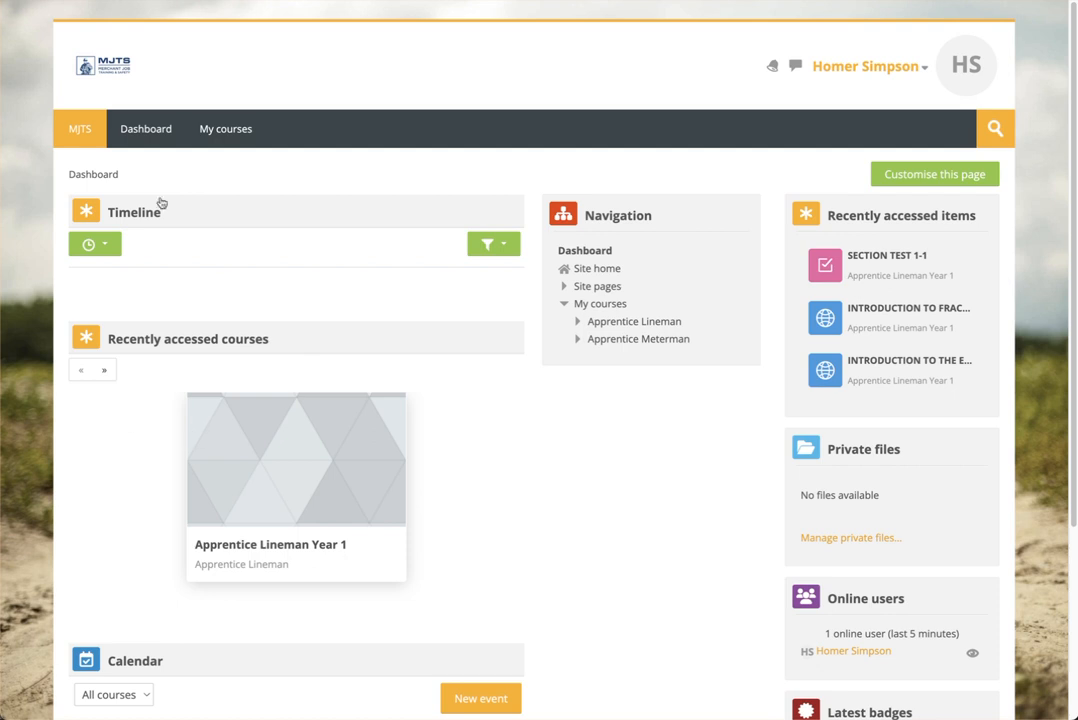
mouse_move(166, 202)
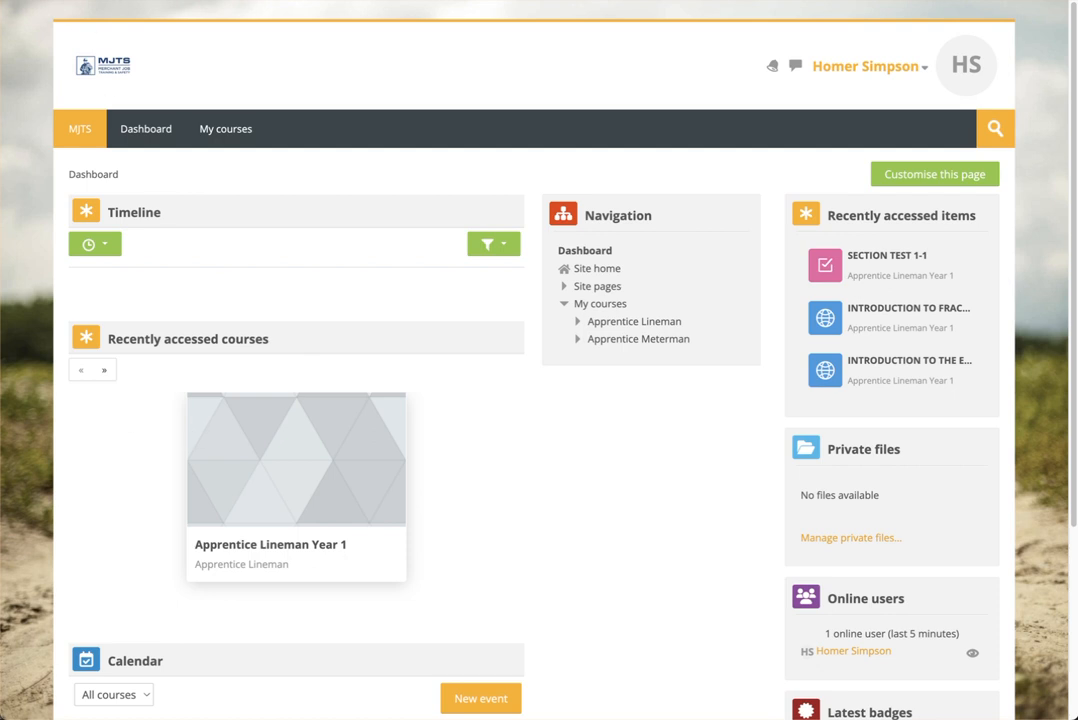
mouse_move(568, 616)
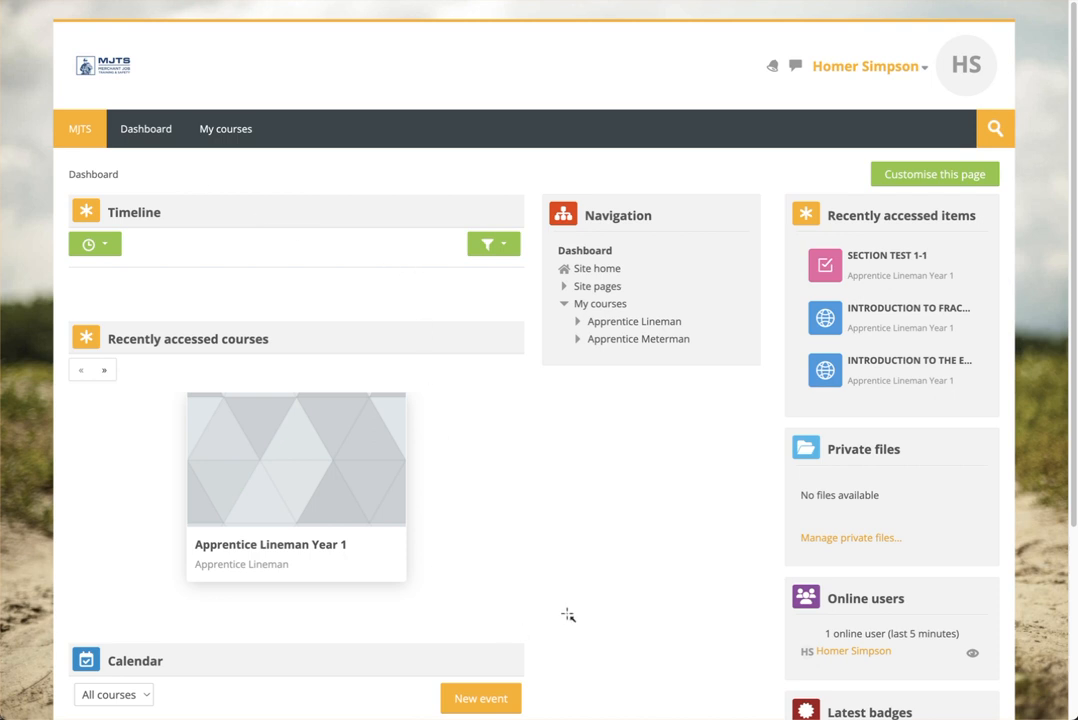
mouse_move(516, 510)
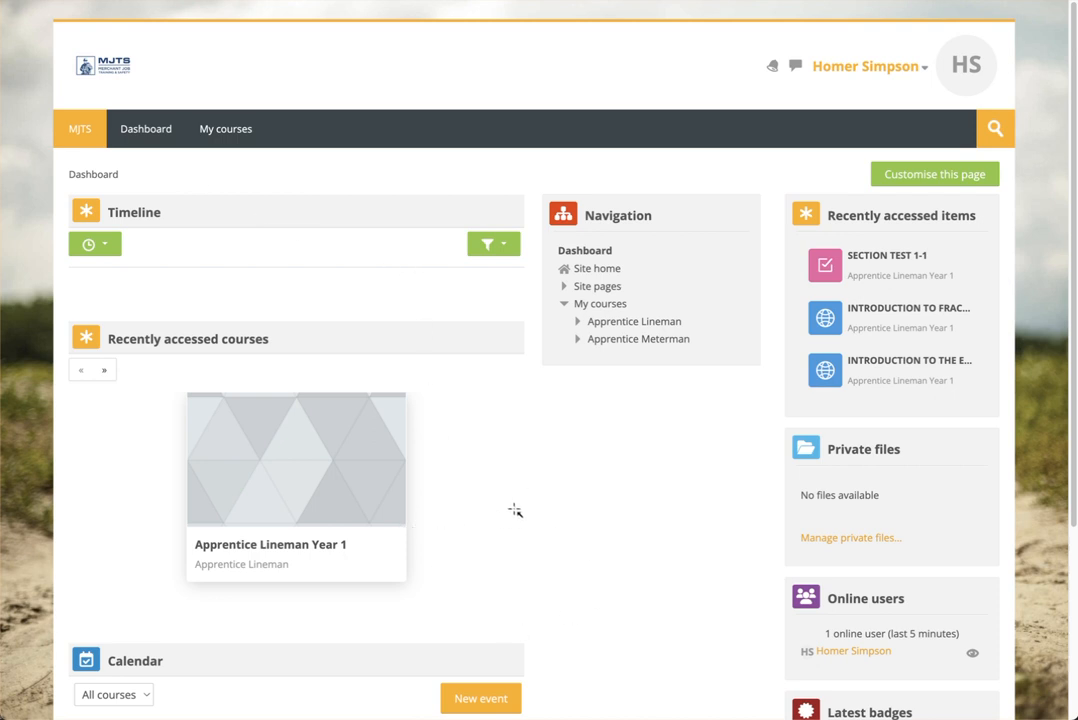
mouse_move(470, 578)
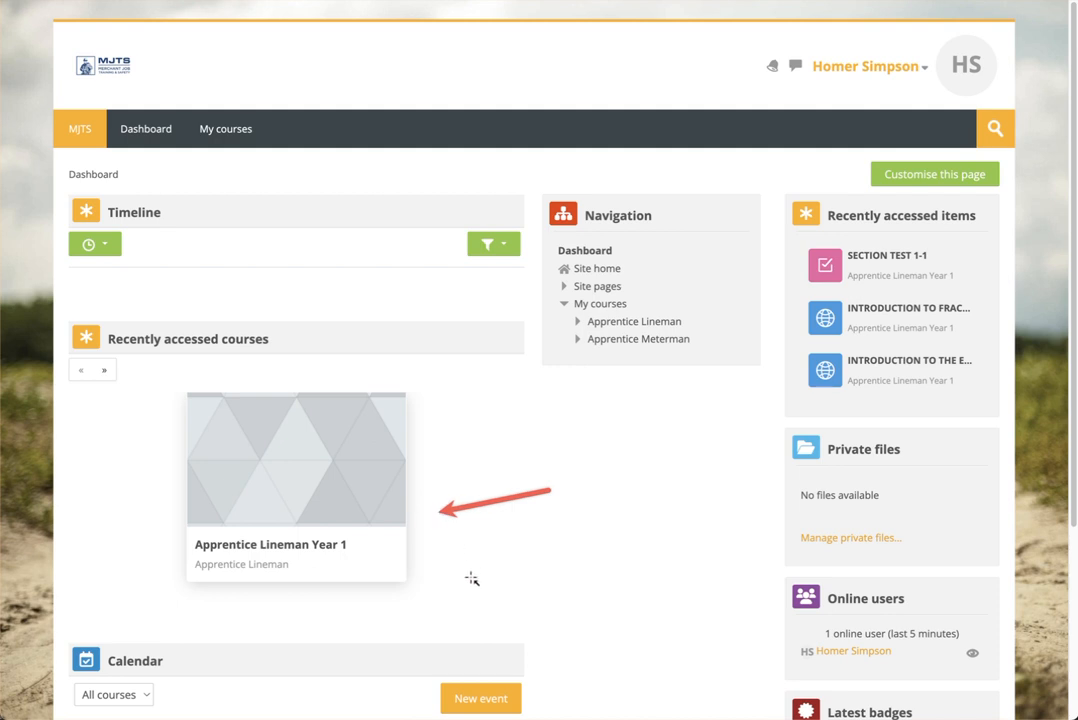
mouse_move(484, 588)
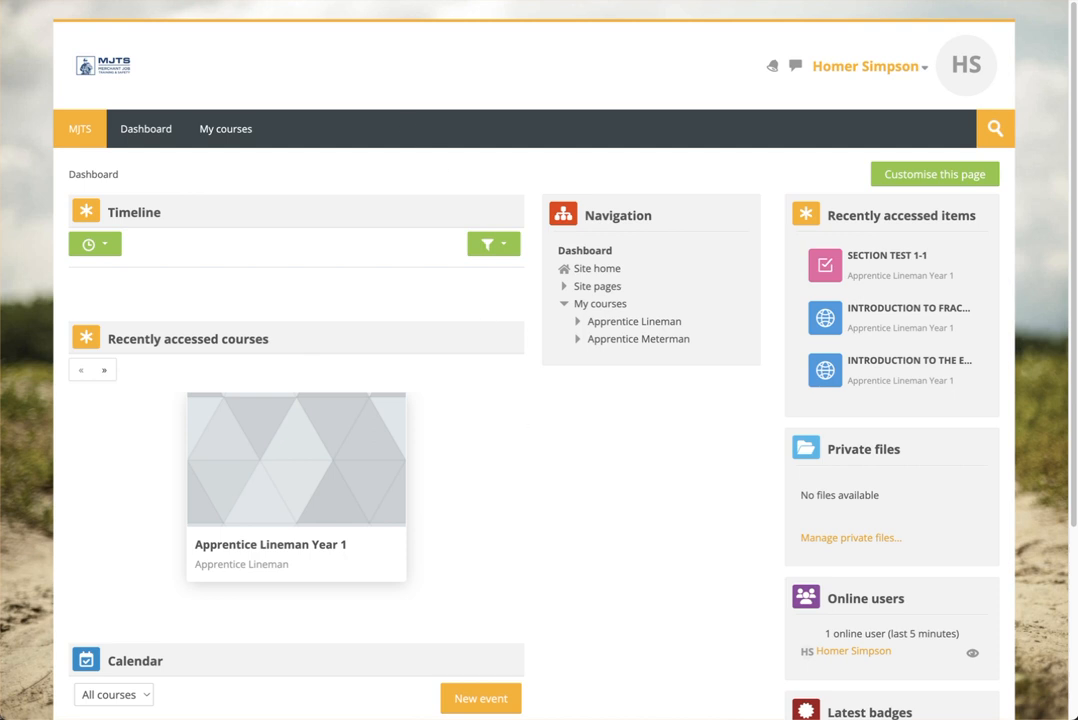
mouse_move(296, 502)
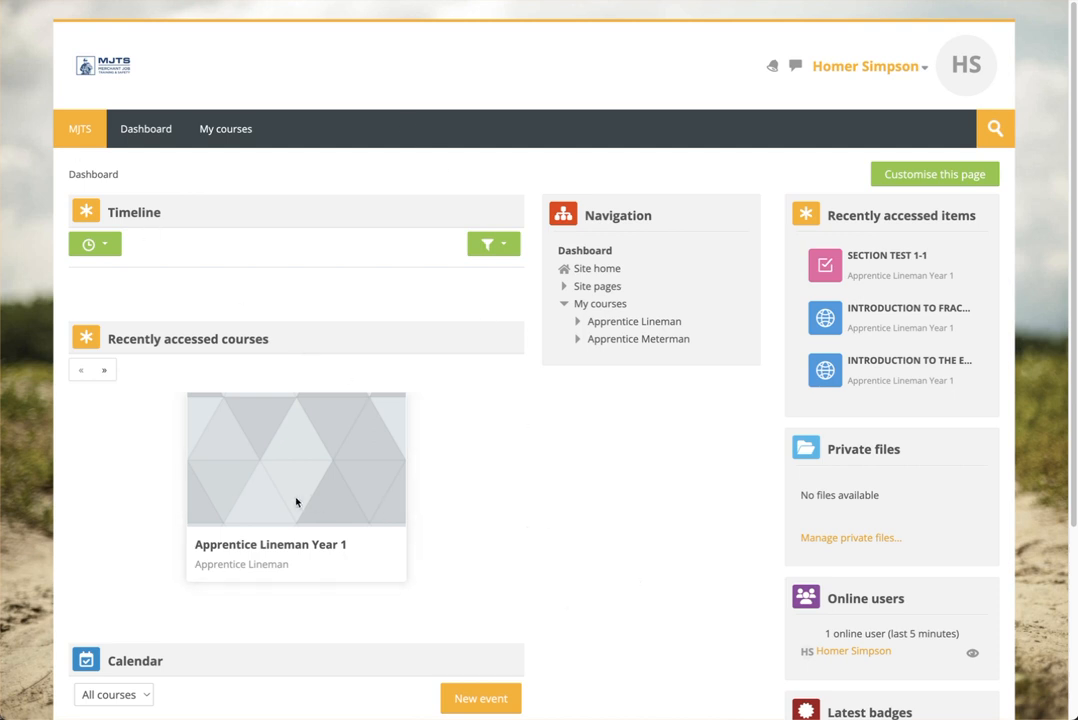
mouse_move(292, 542)
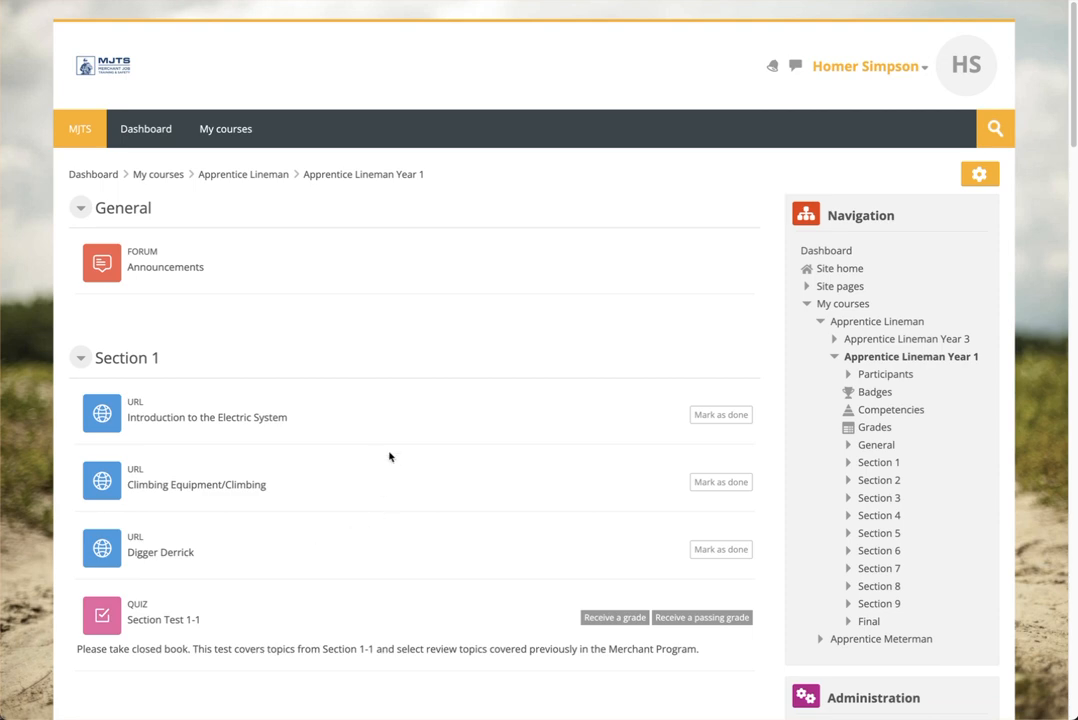
mouse_move(488, 316)
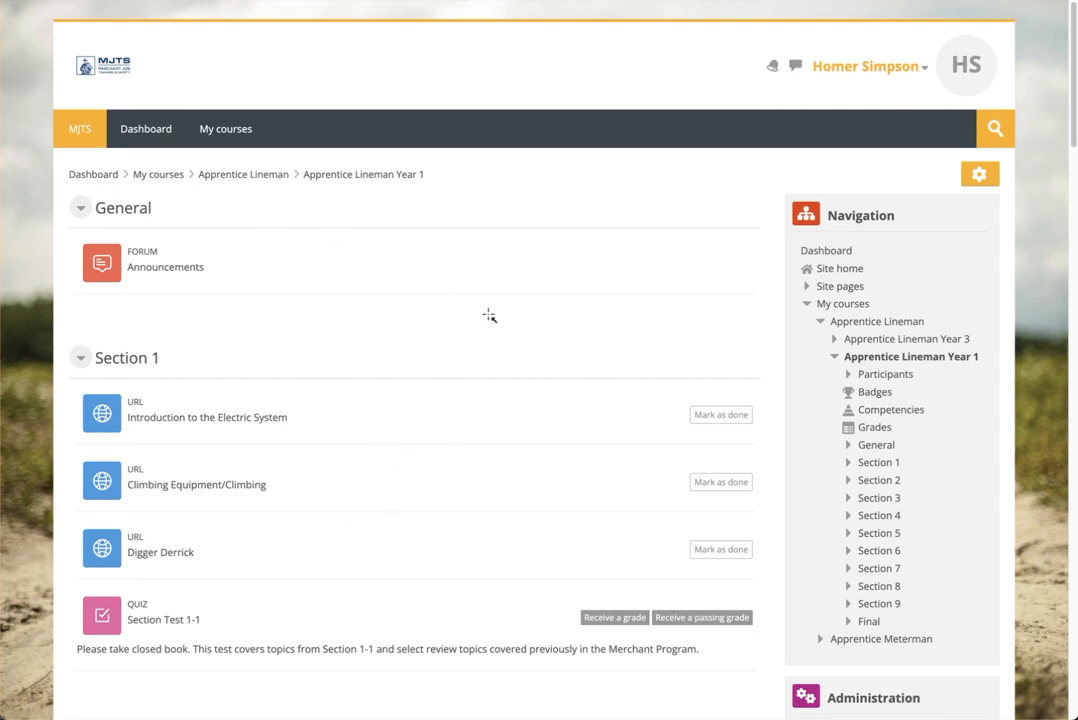
Scroll down the course page to view Sections 3 and 4 with their locked section tests.
scroll("down", 3)
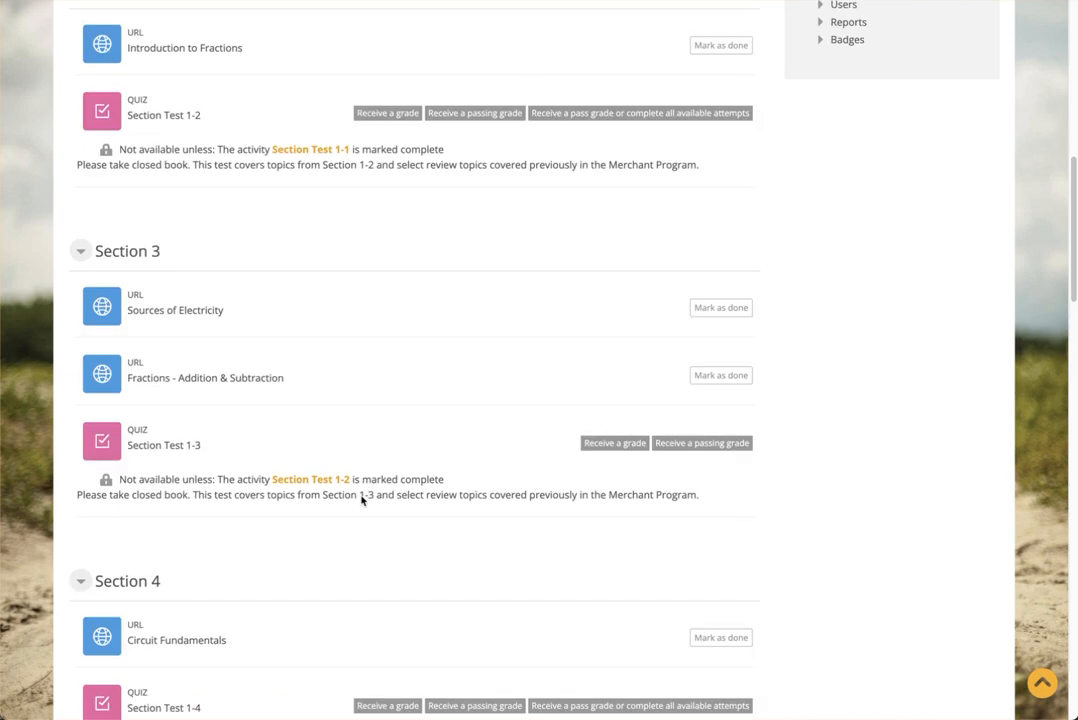
scroll("down", 3)
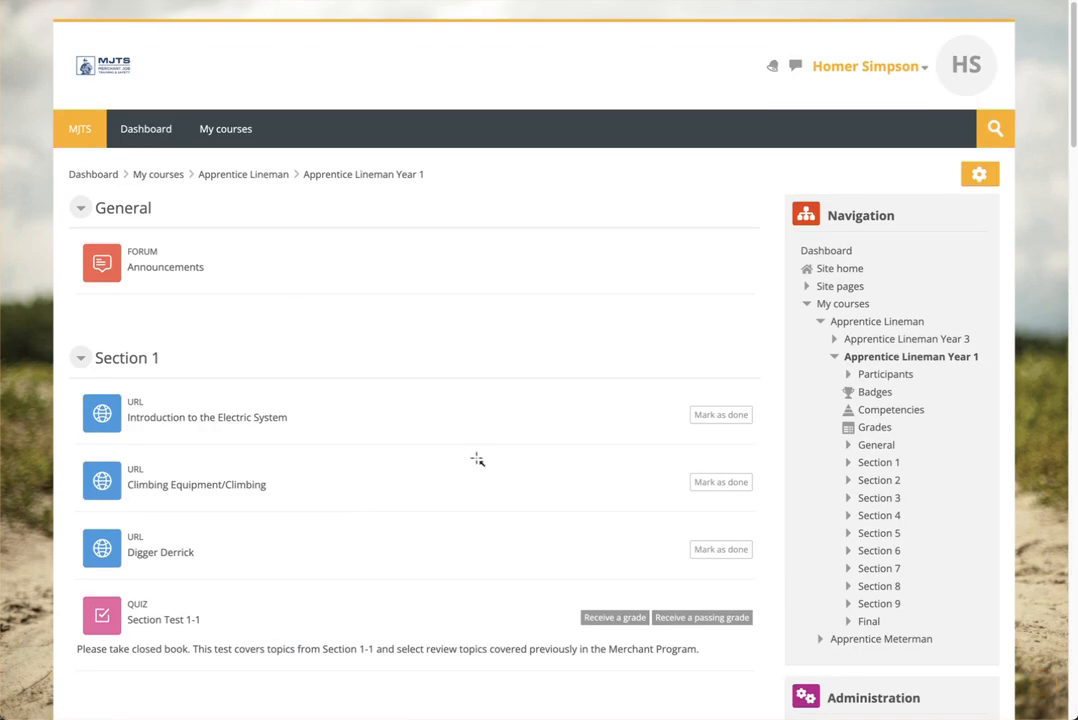
mouse_move(810, 404)
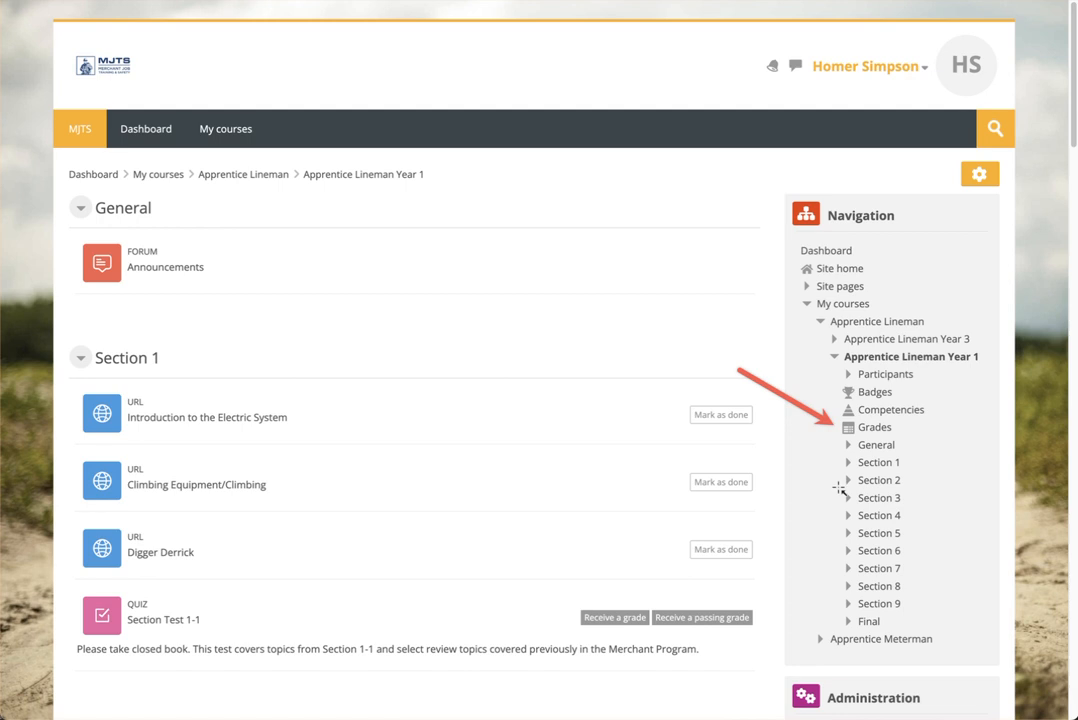
mouse_move(904, 442)
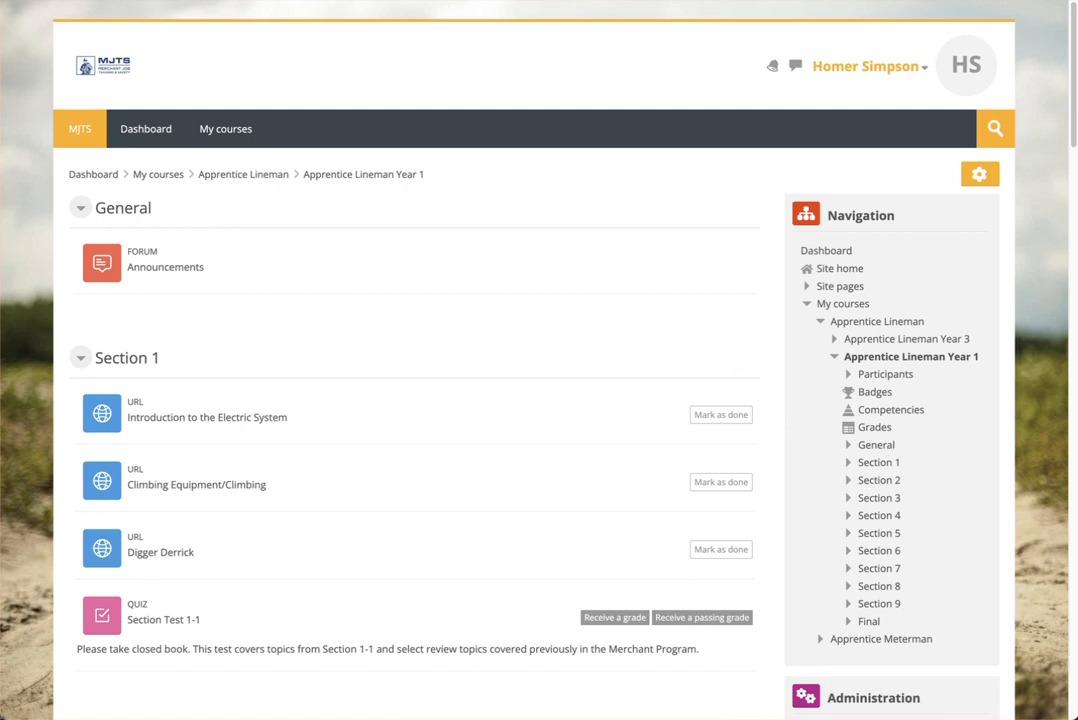
mouse_move(876, 428)
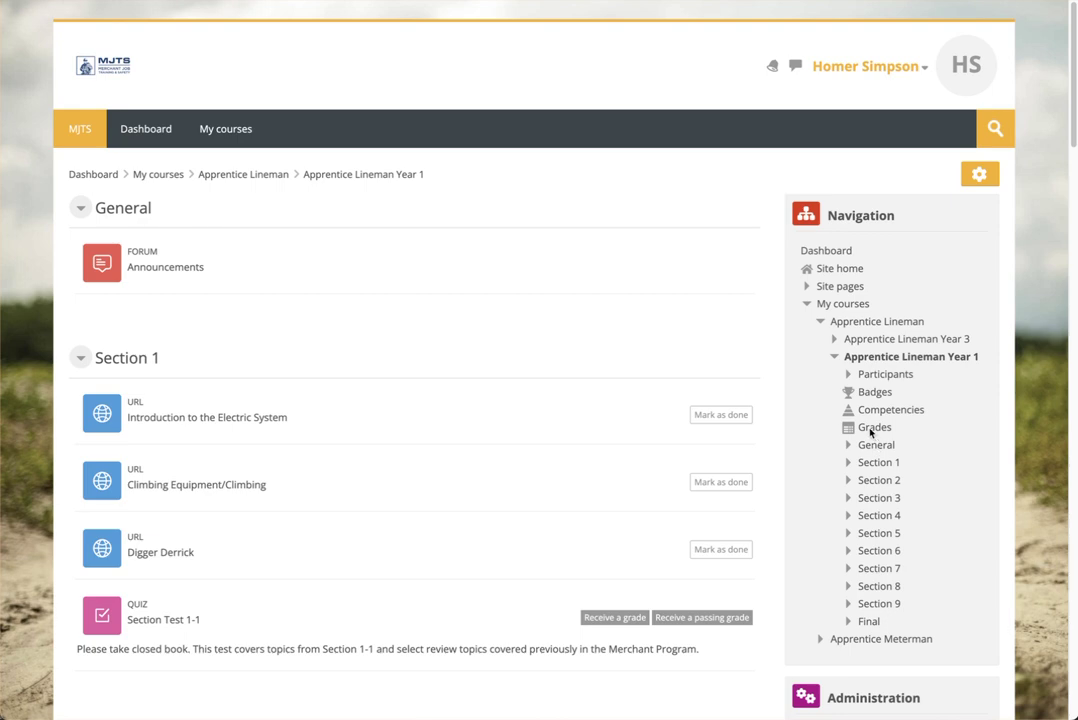
Show the Grader report with both students' section test scores and averages.
left_click(870, 428)
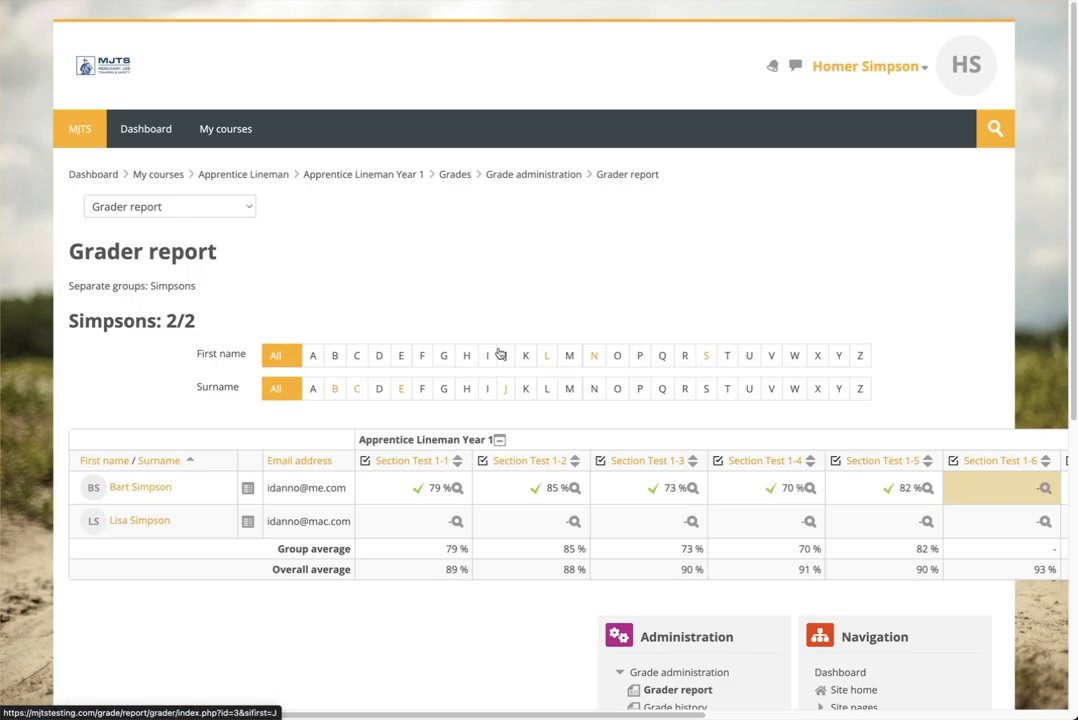
mouse_move(524, 560)
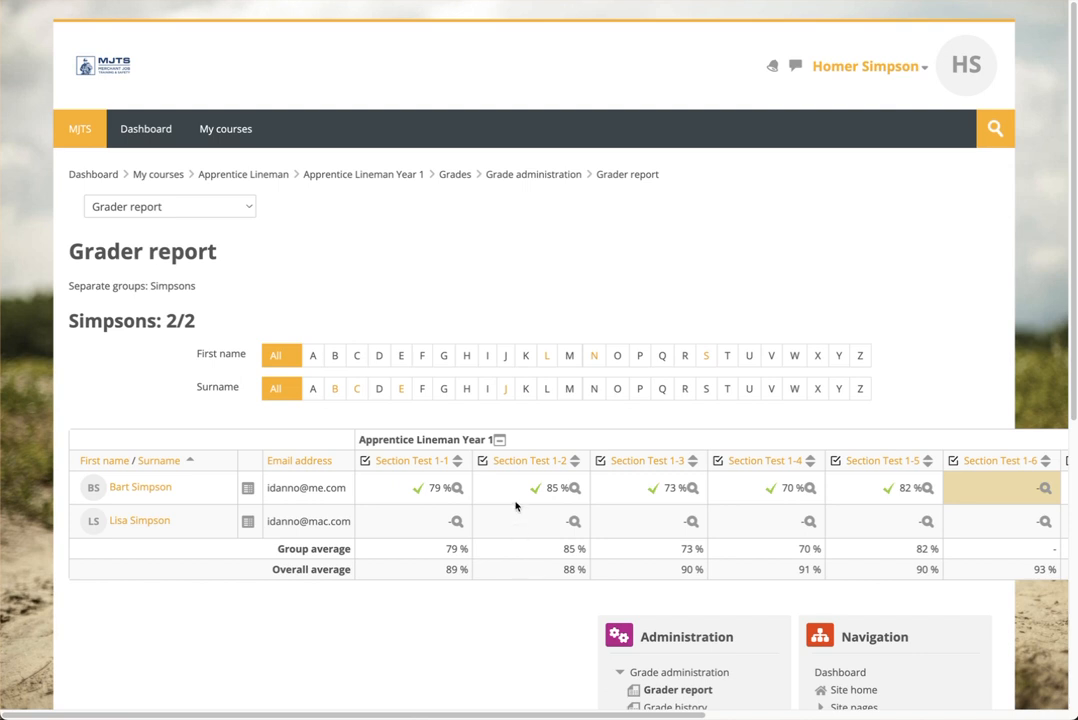
mouse_move(344, 252)
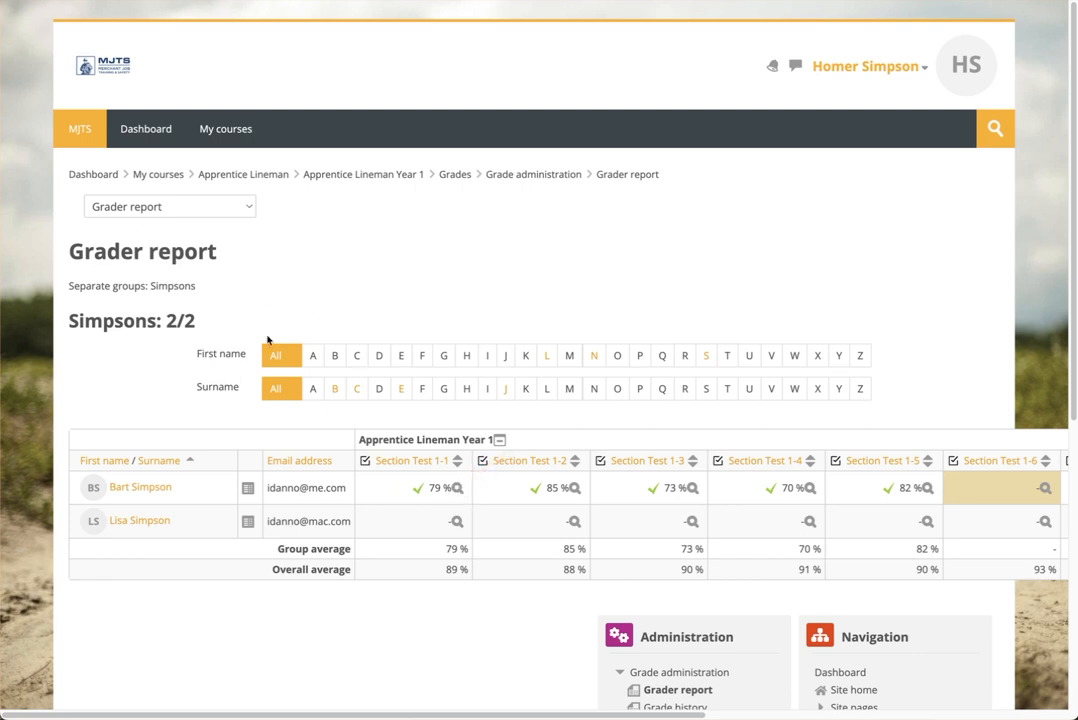
mouse_move(448, 488)
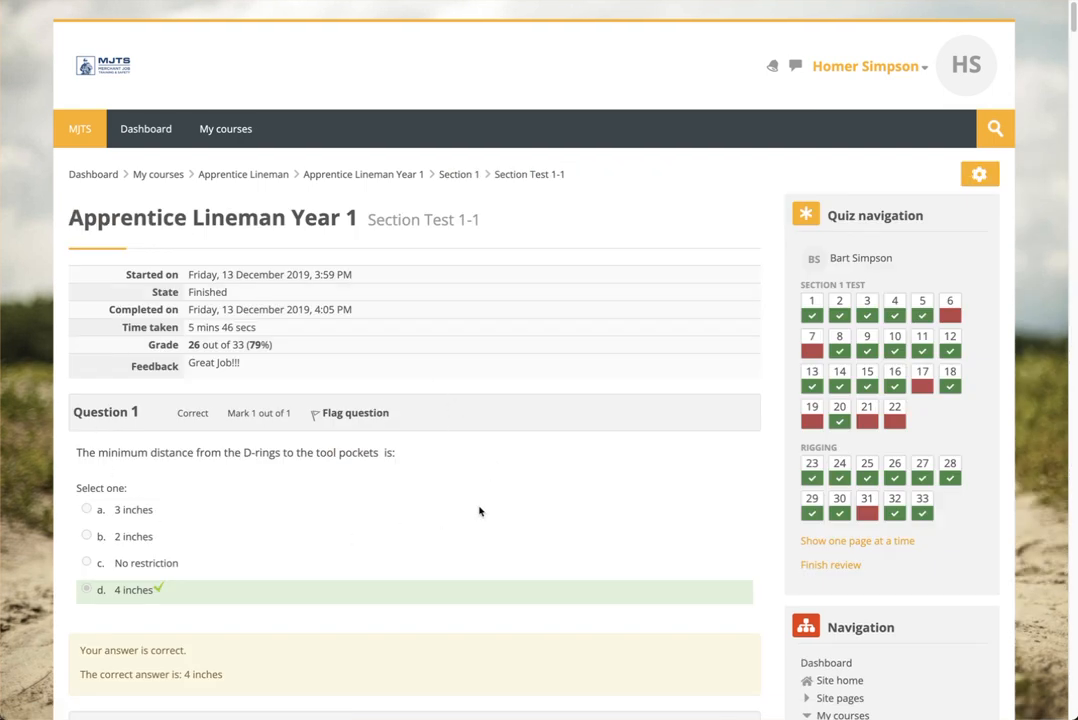
mouse_move(424, 276)
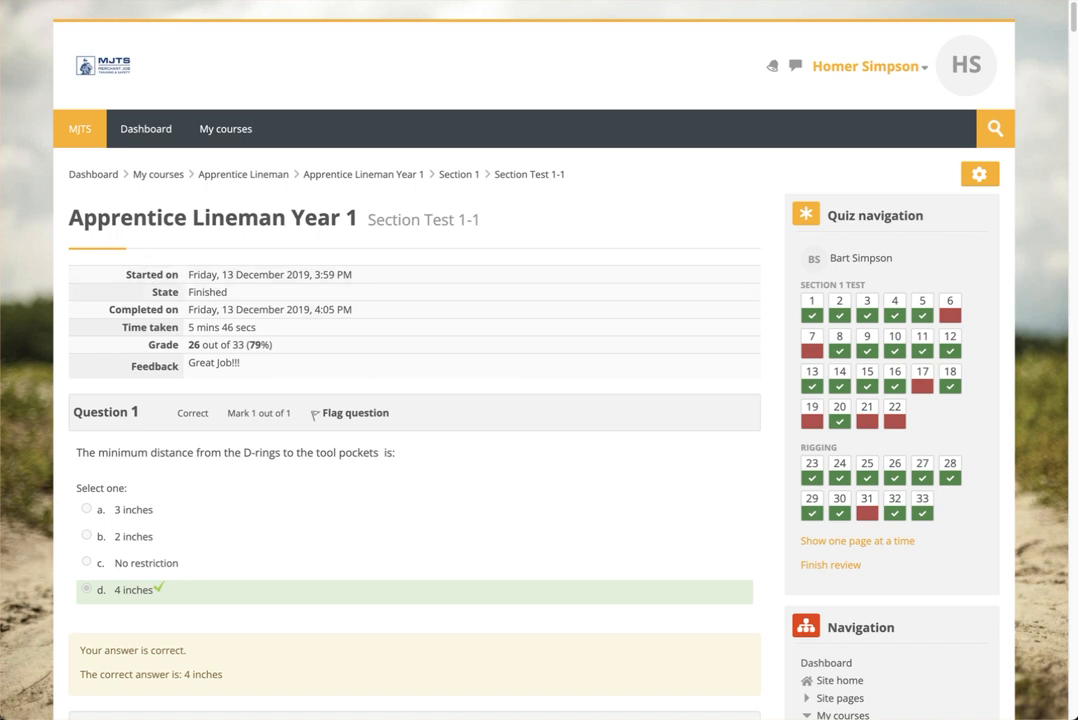
mouse_move(64, 160)
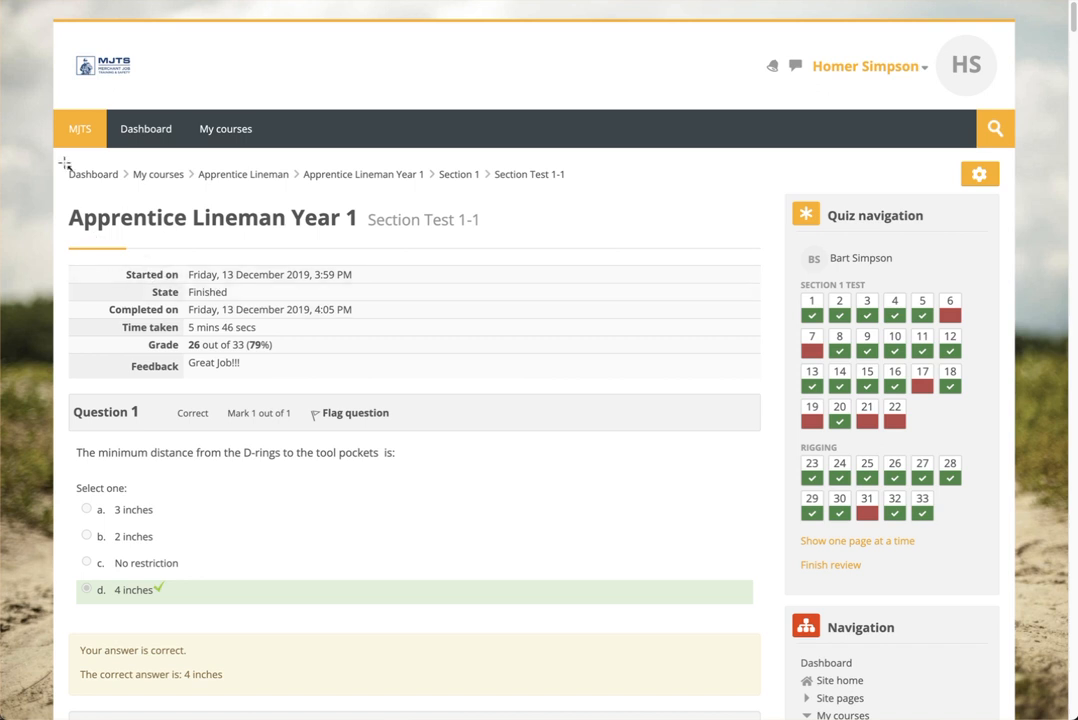
mouse_move(108, 272)
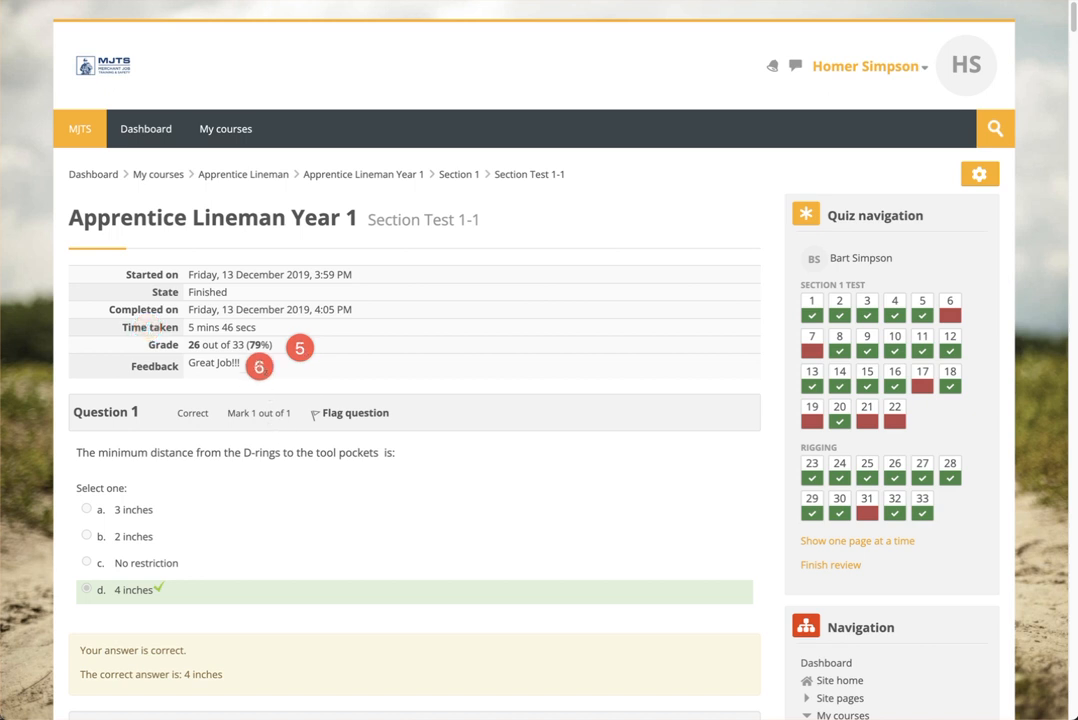
Review the Section Test 1-1 attempt (26/33, 79%) question by question, then finish the review.
scroll("down", 3)
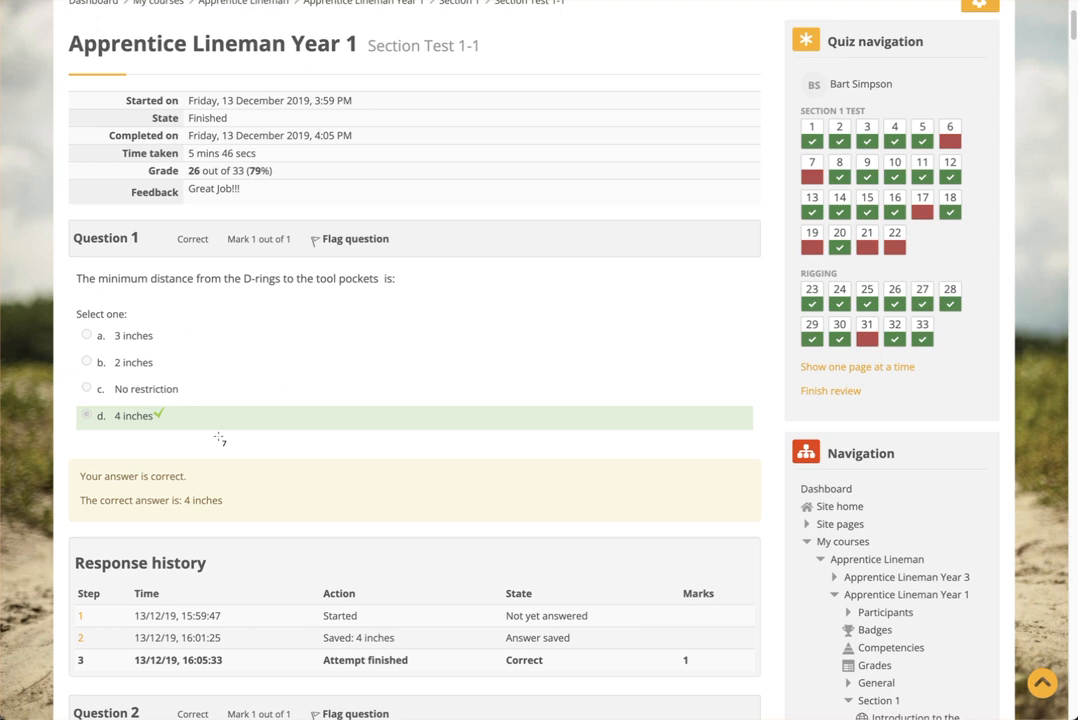
scroll("down", 3)
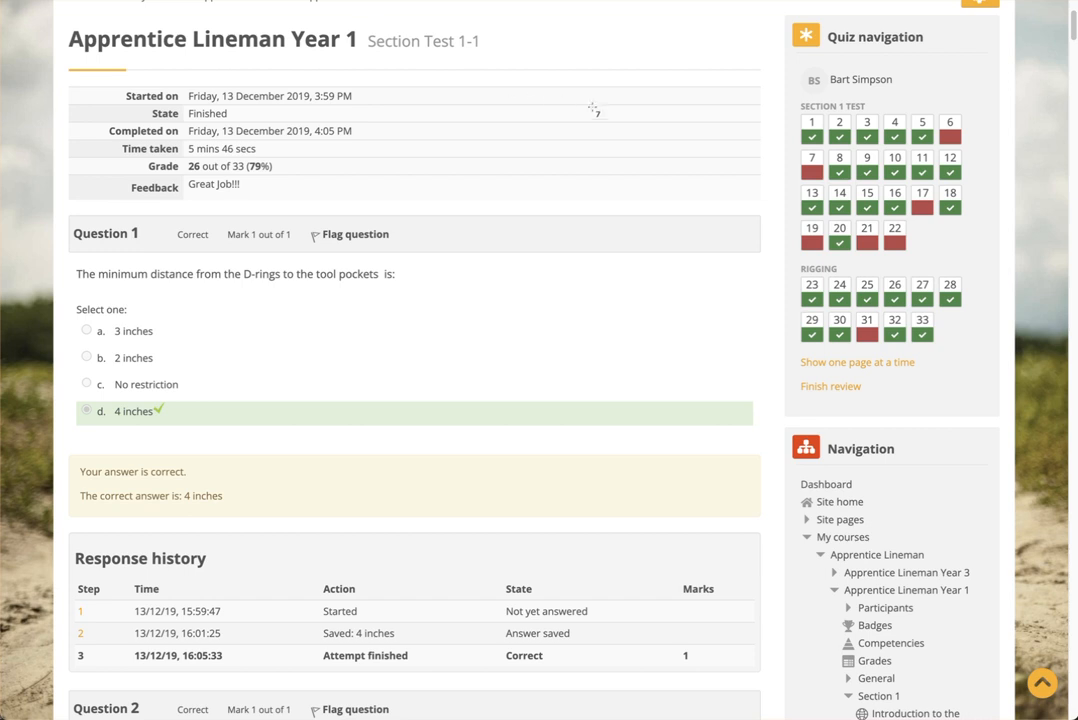
left_click(618, 110)
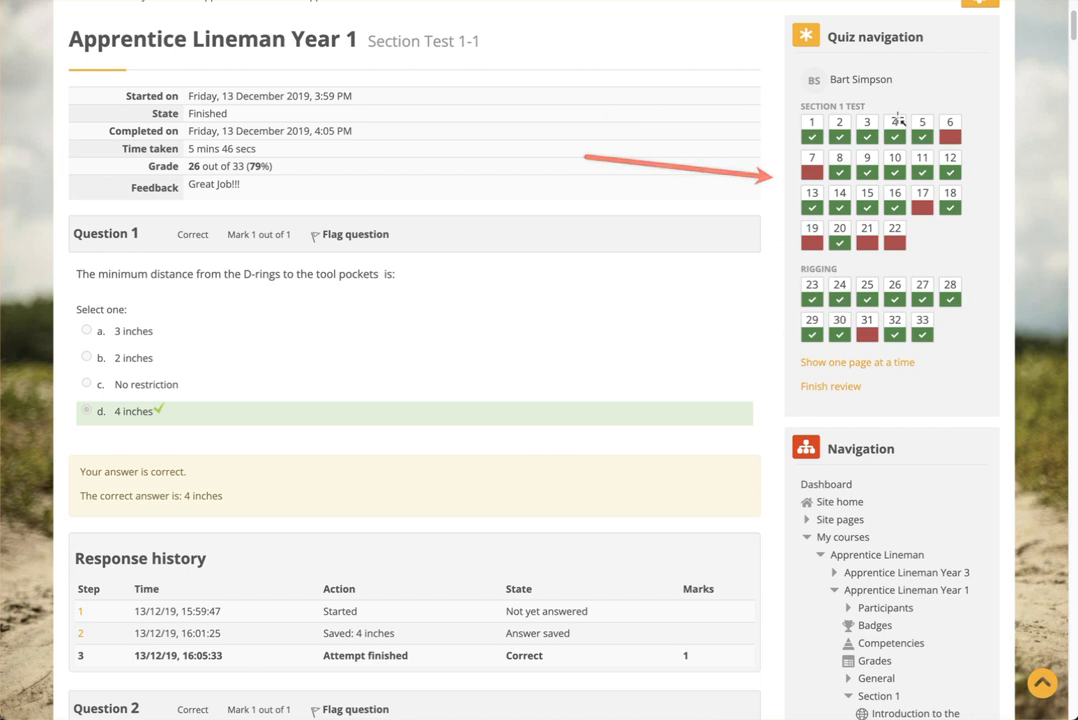
mouse_move(828, 388)
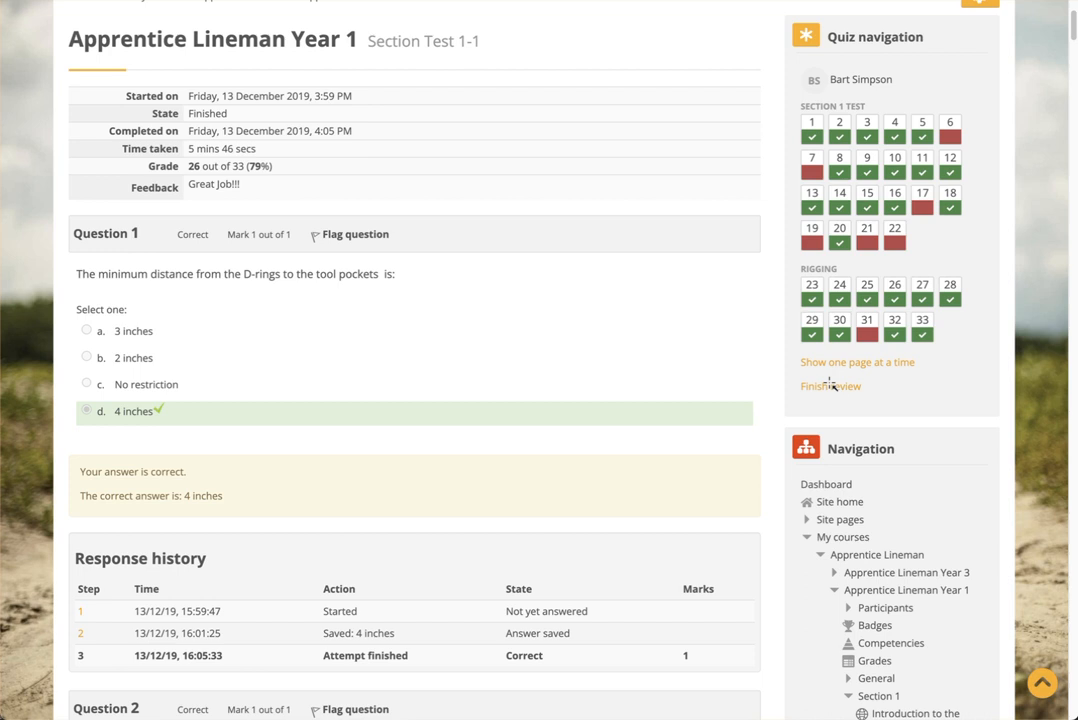
mouse_move(826, 386)
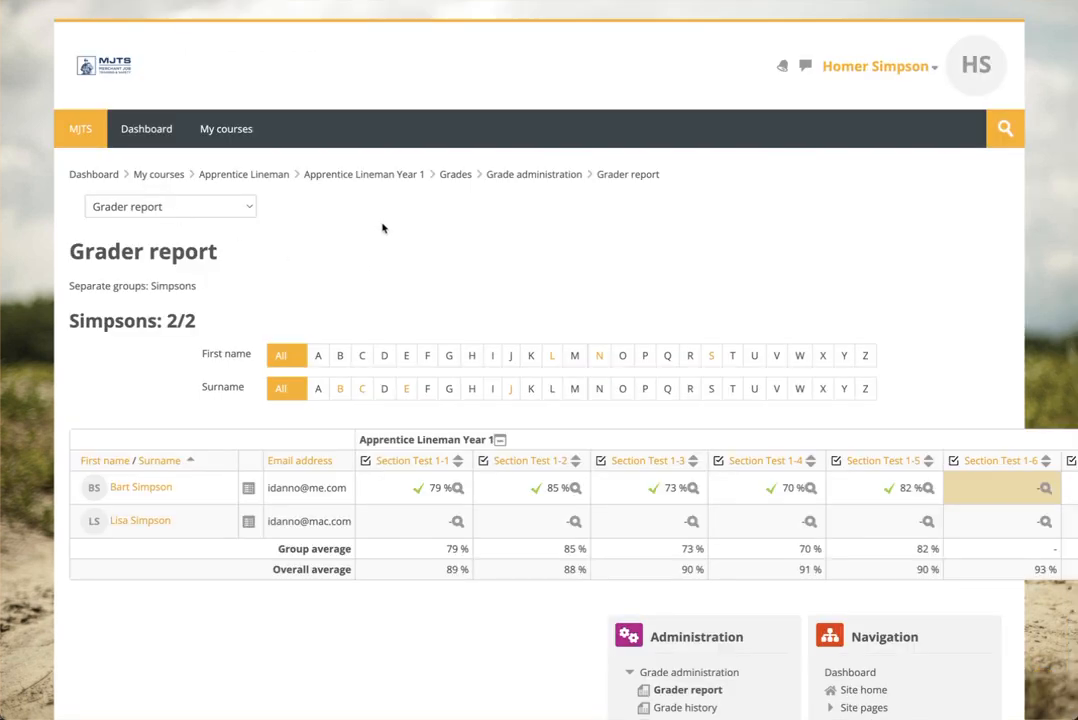
mouse_move(728, 516)
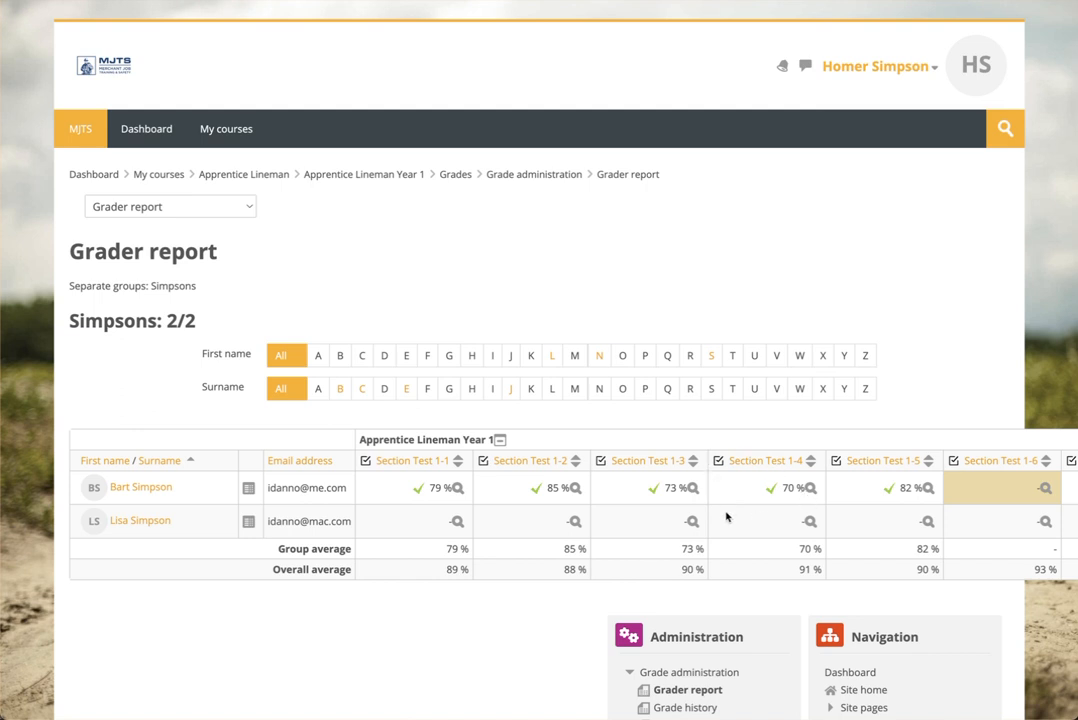
mouse_move(410, 248)
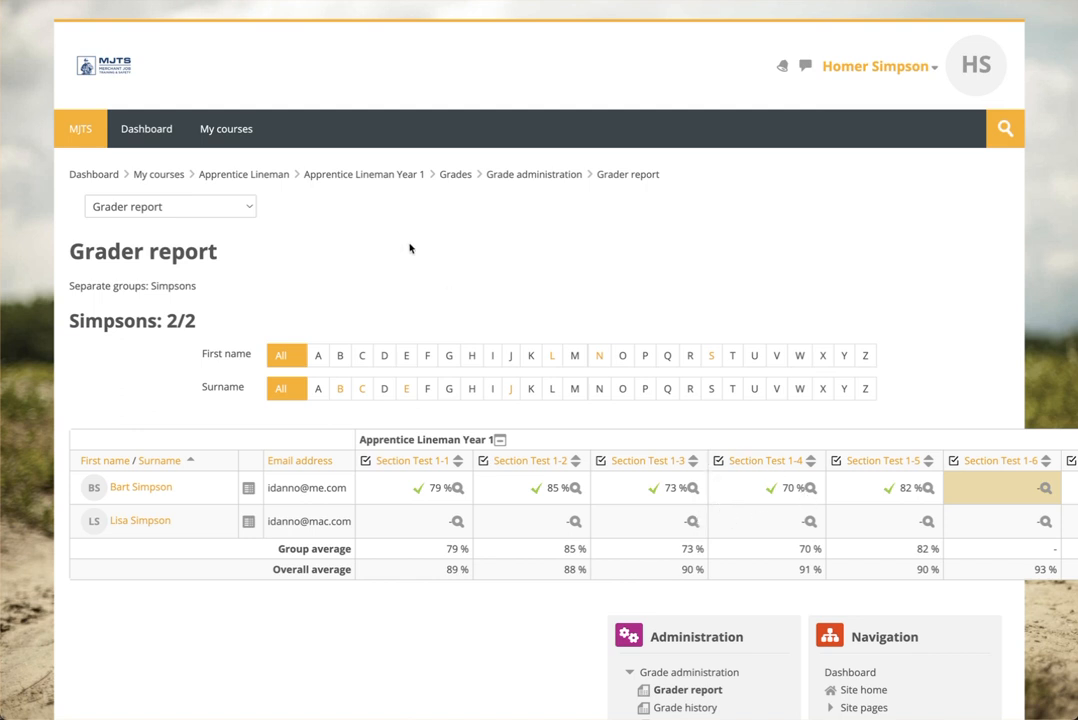
mouse_move(442, 260)
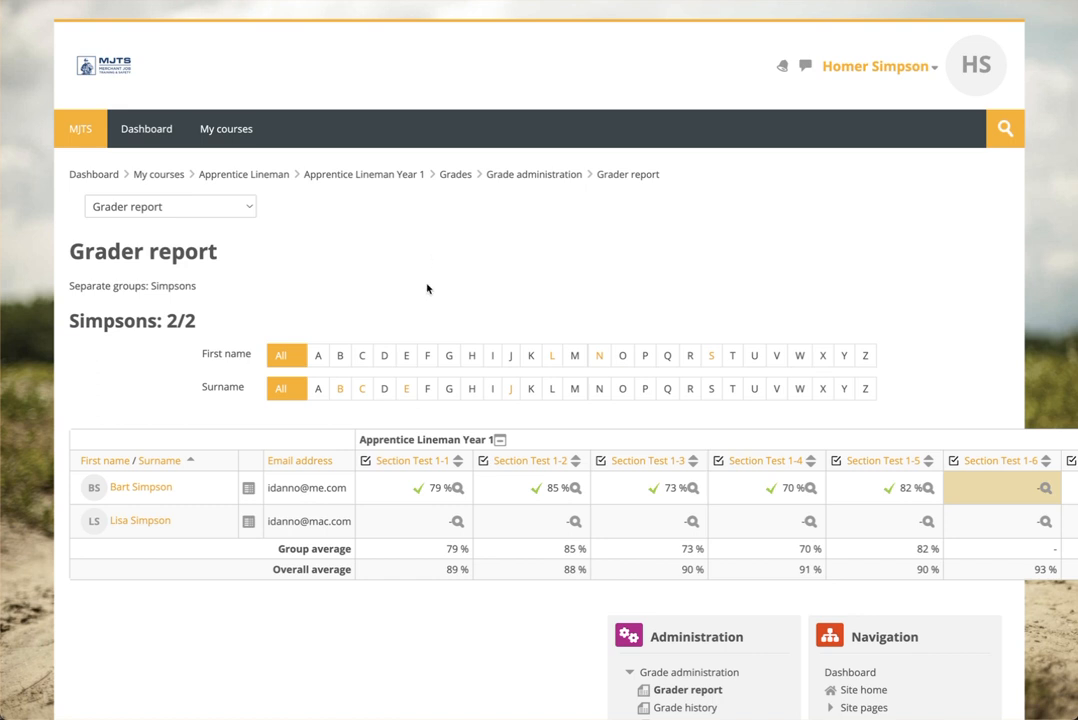
Expand Grade administration > Export in the Administration block to list export formats.
scroll("down", 3)
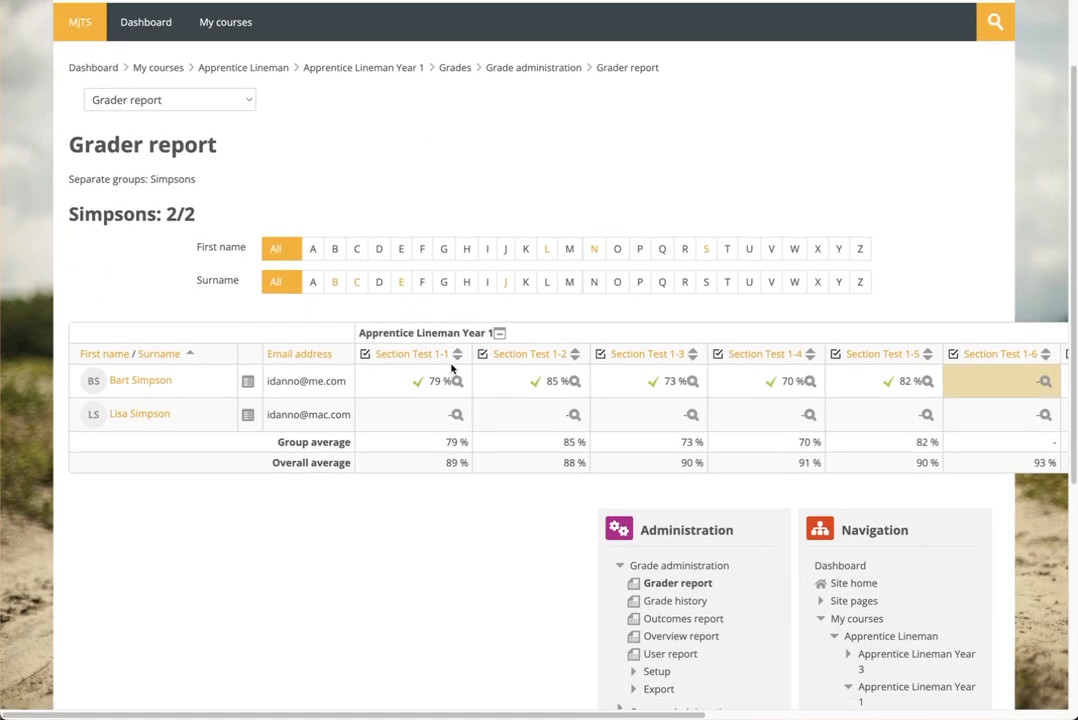
scroll("down", 3)
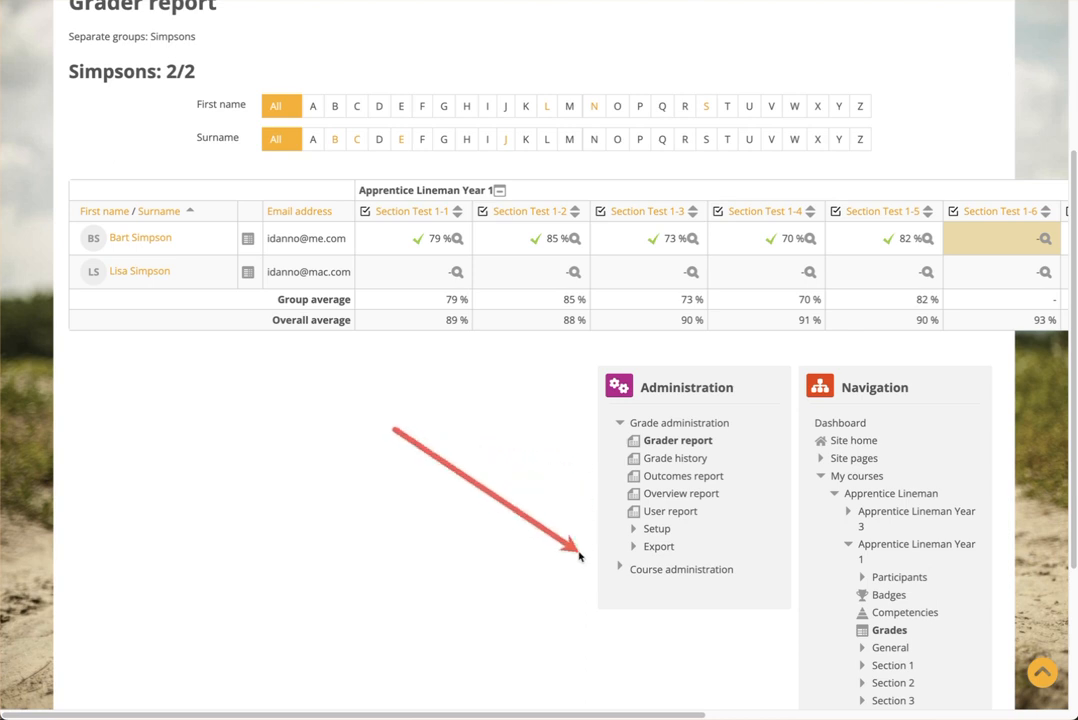
mouse_move(576, 556)
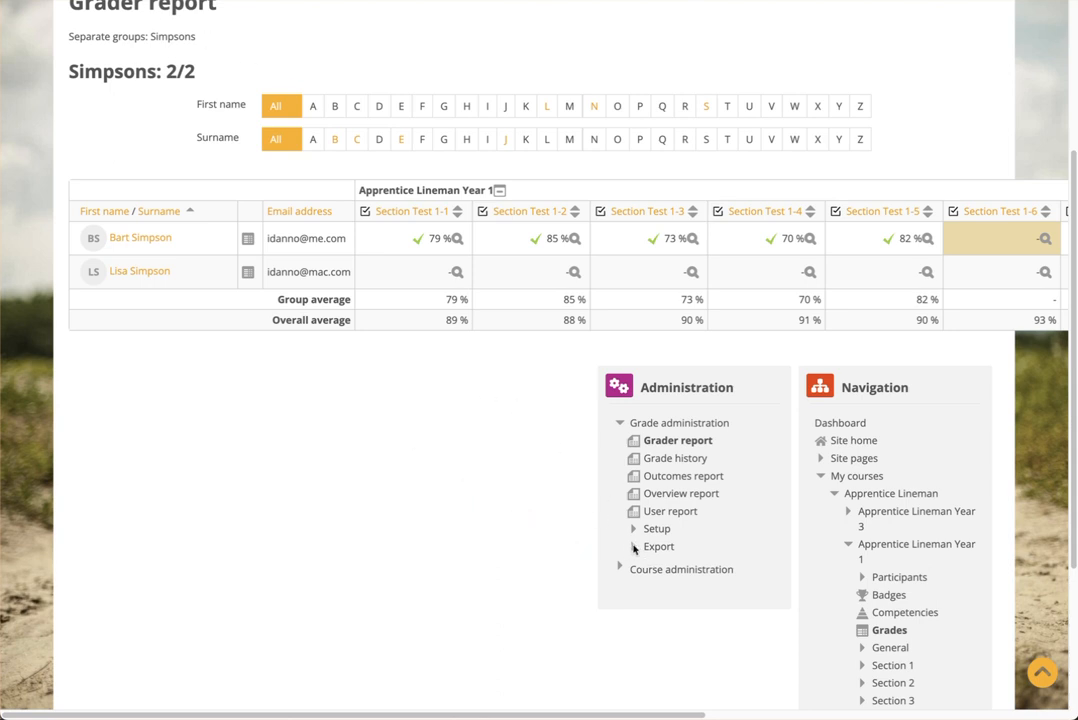
left_click(634, 546)
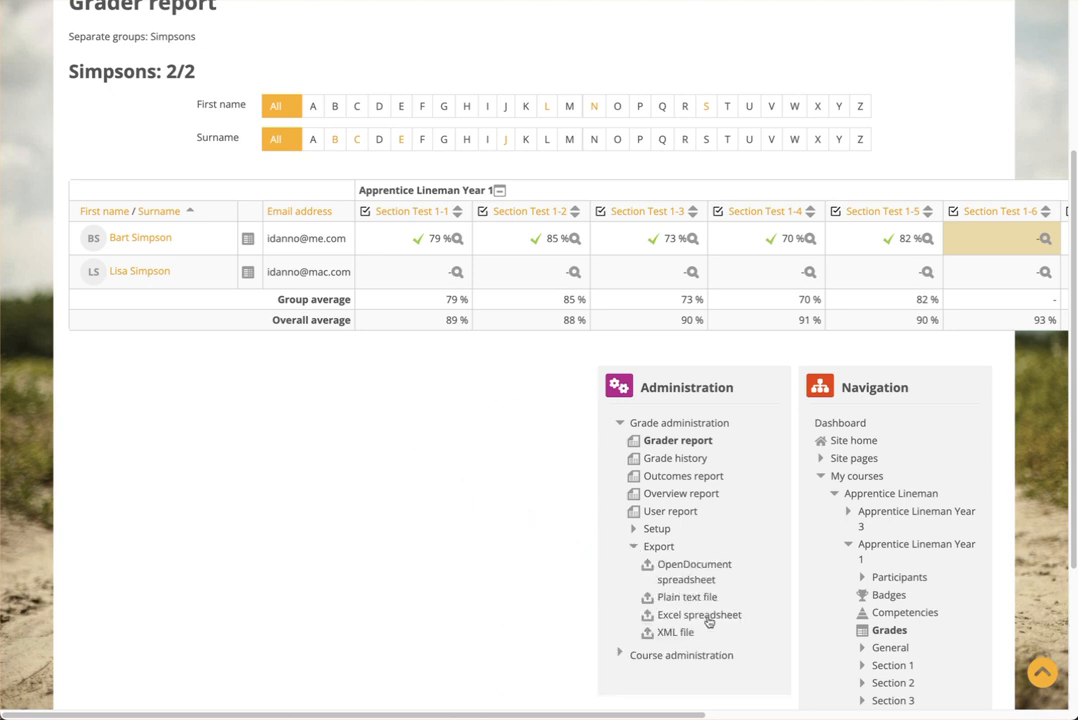
mouse_move(700, 616)
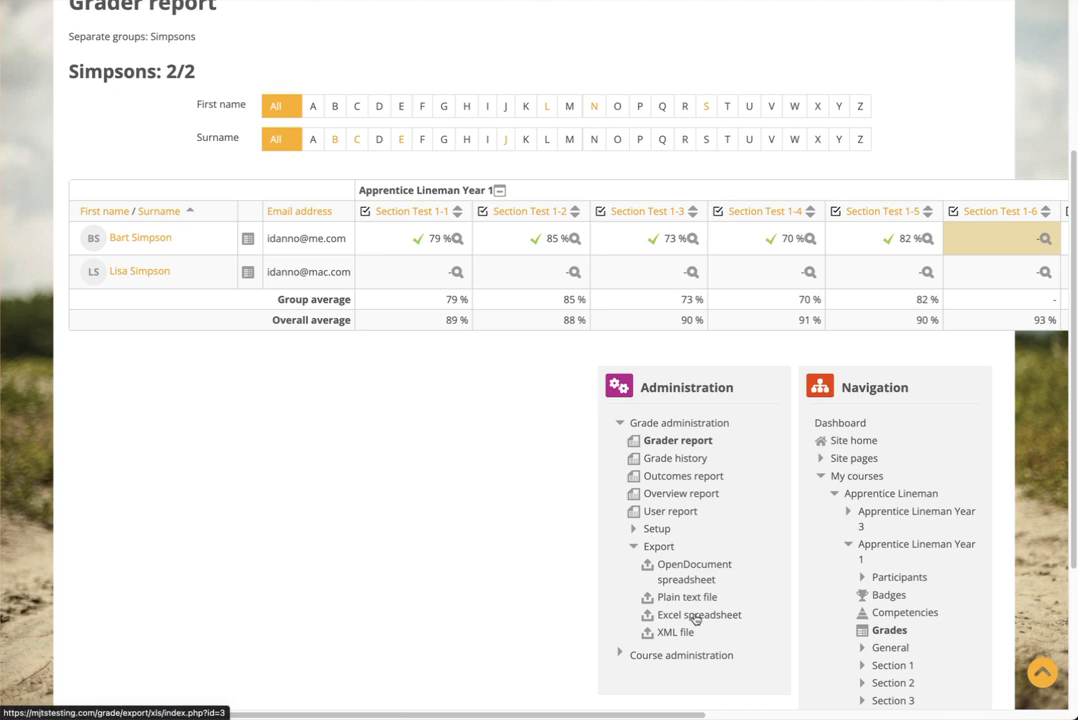
Choose the Excel spreadsheet export and review the checked grade items down to Download.
left_click(700, 616)
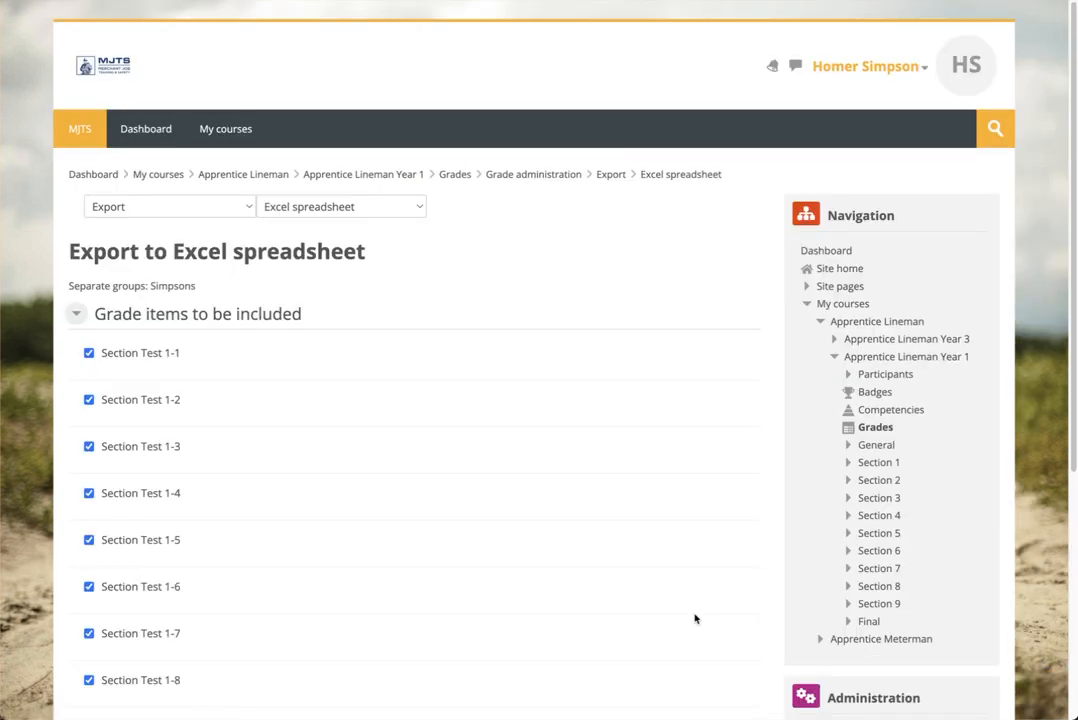
scroll("down", 3)
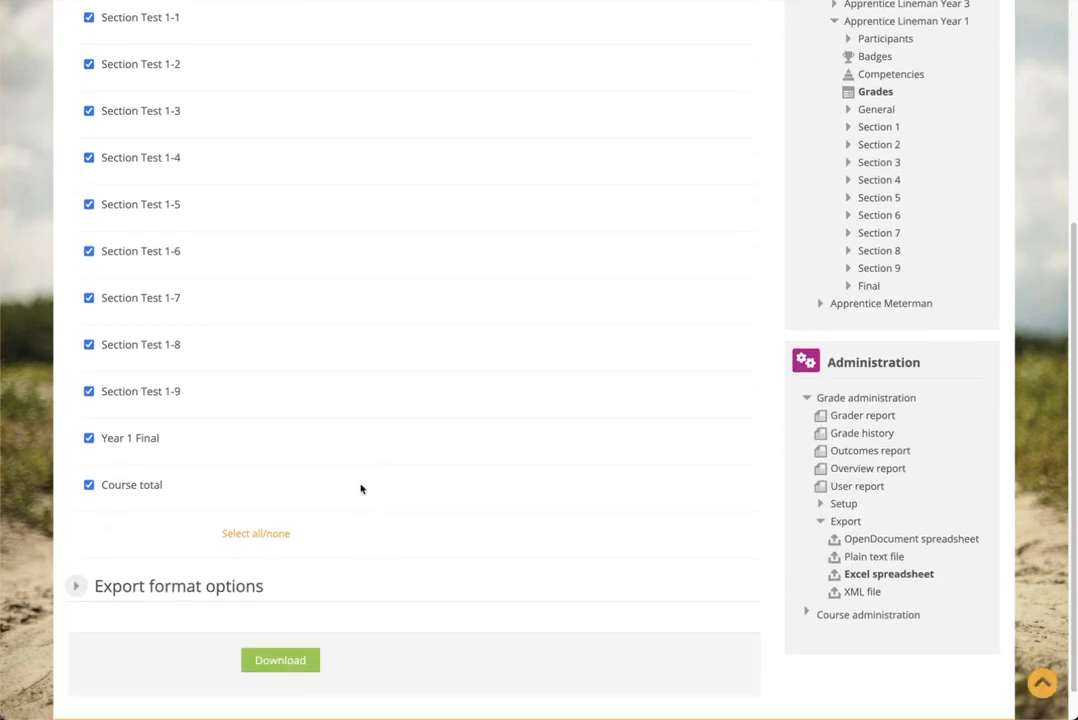
mouse_move(84, 380)
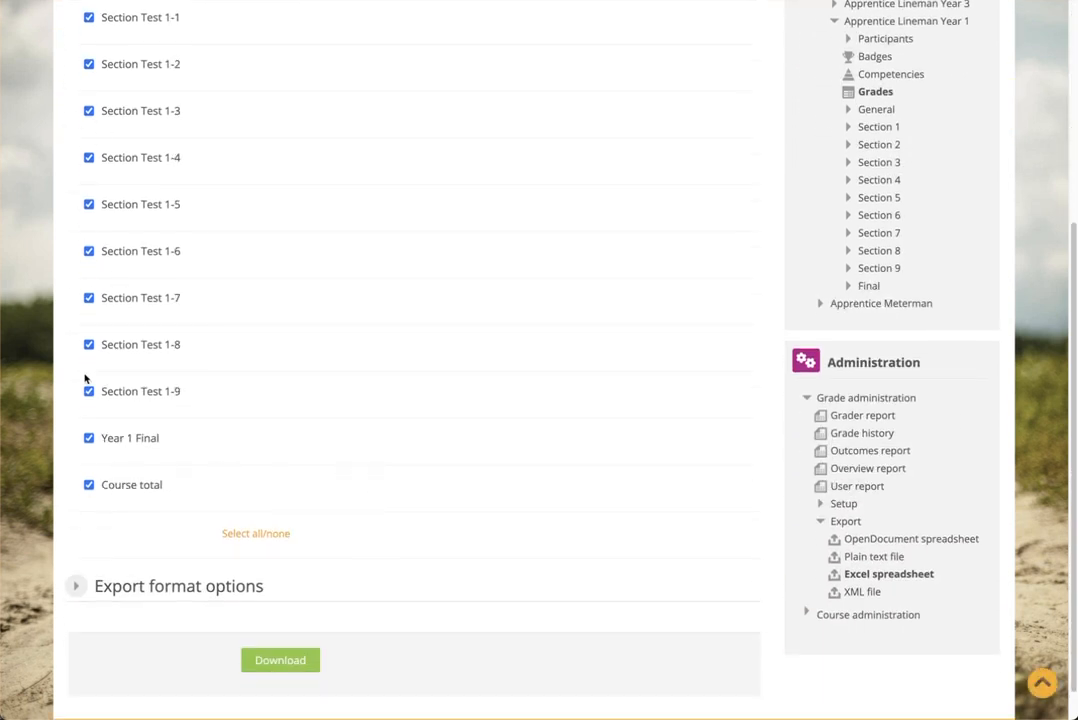
scroll("down", 3)
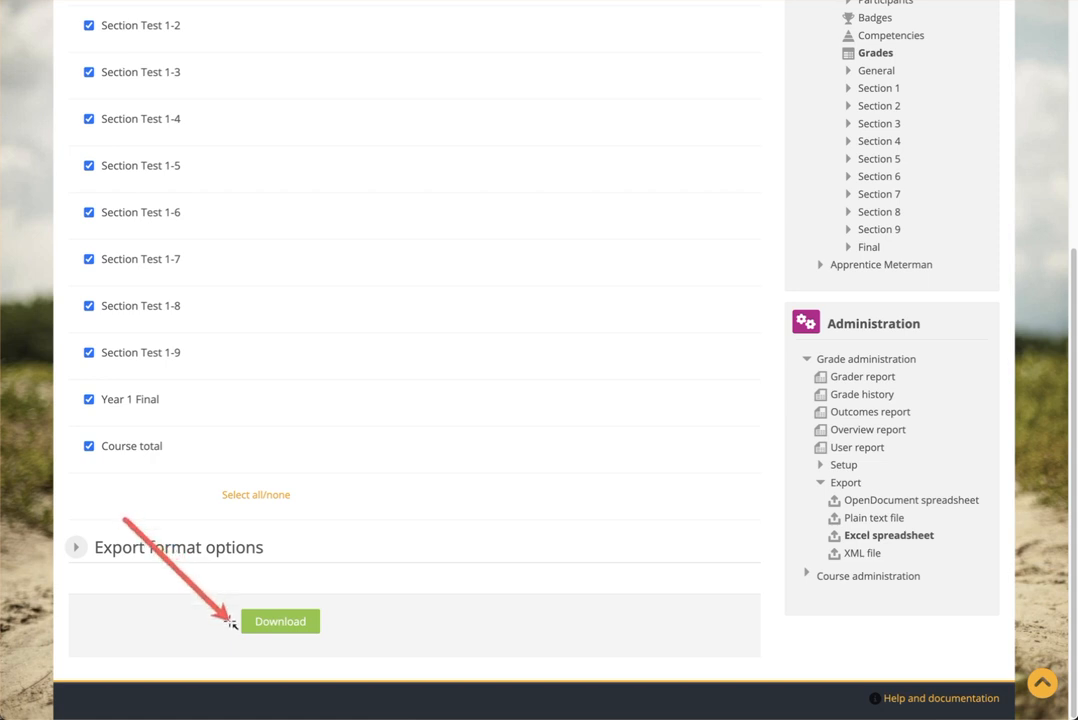
mouse_move(420, 444)
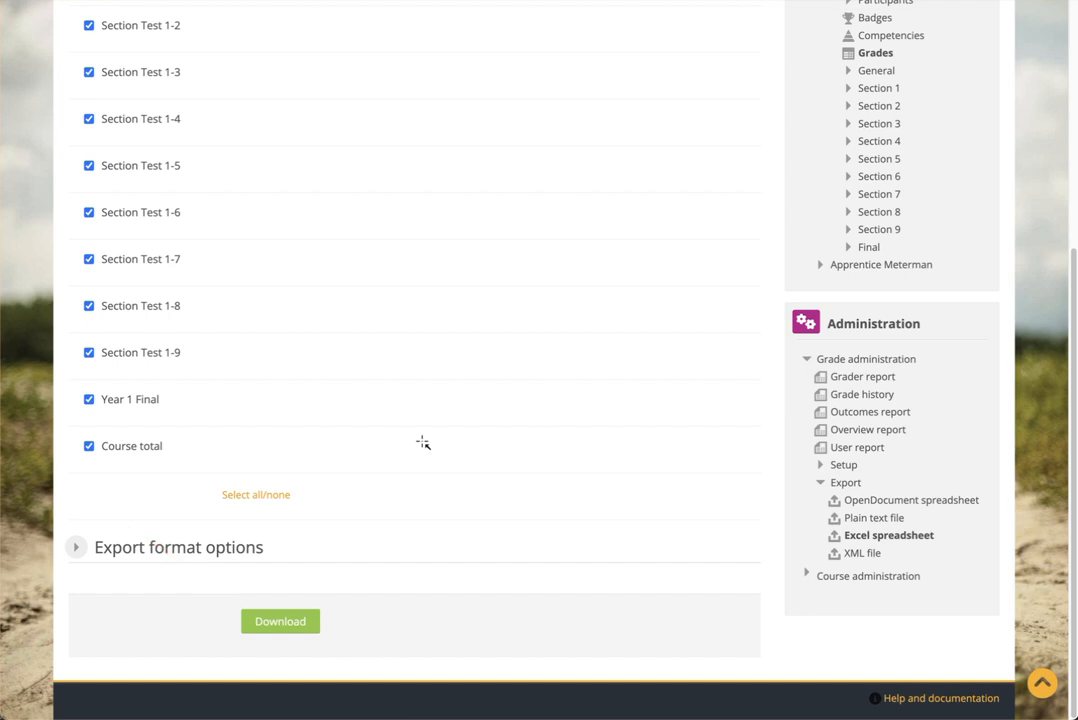
mouse_move(372, 222)
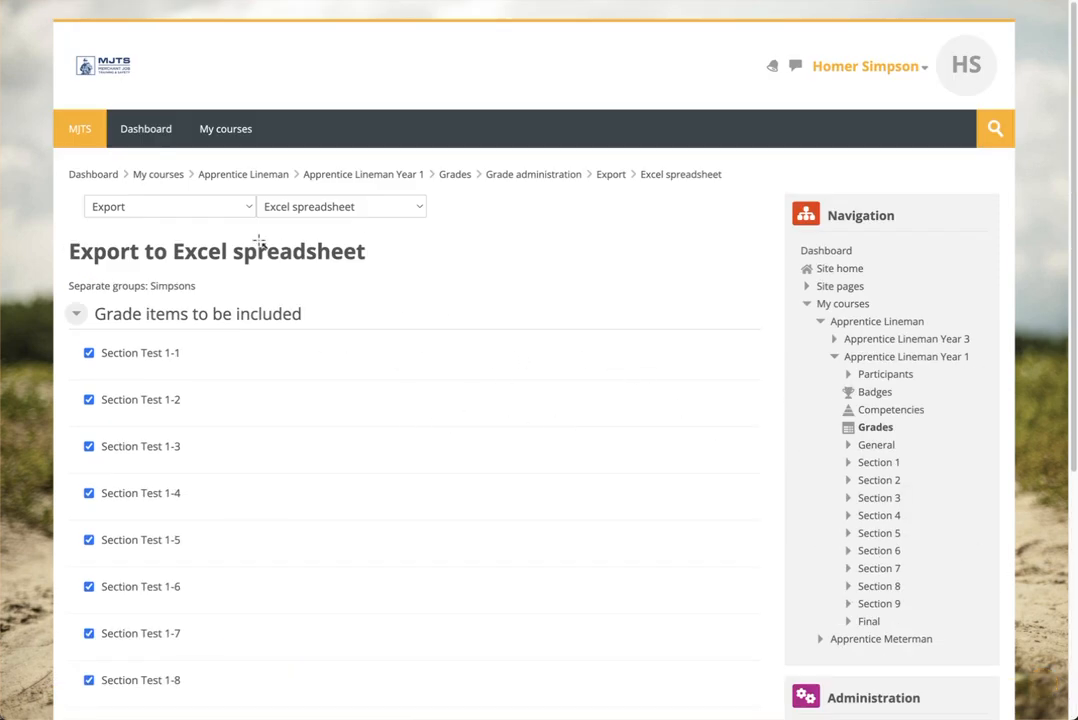
mouse_move(496, 396)
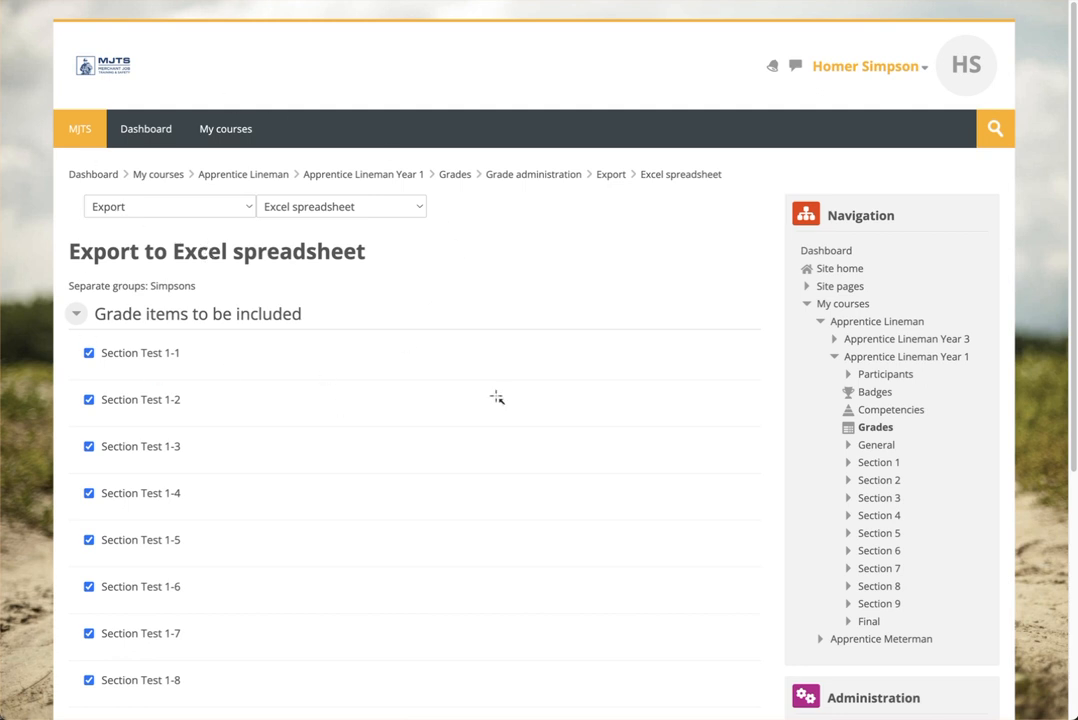
mouse_move(148, 212)
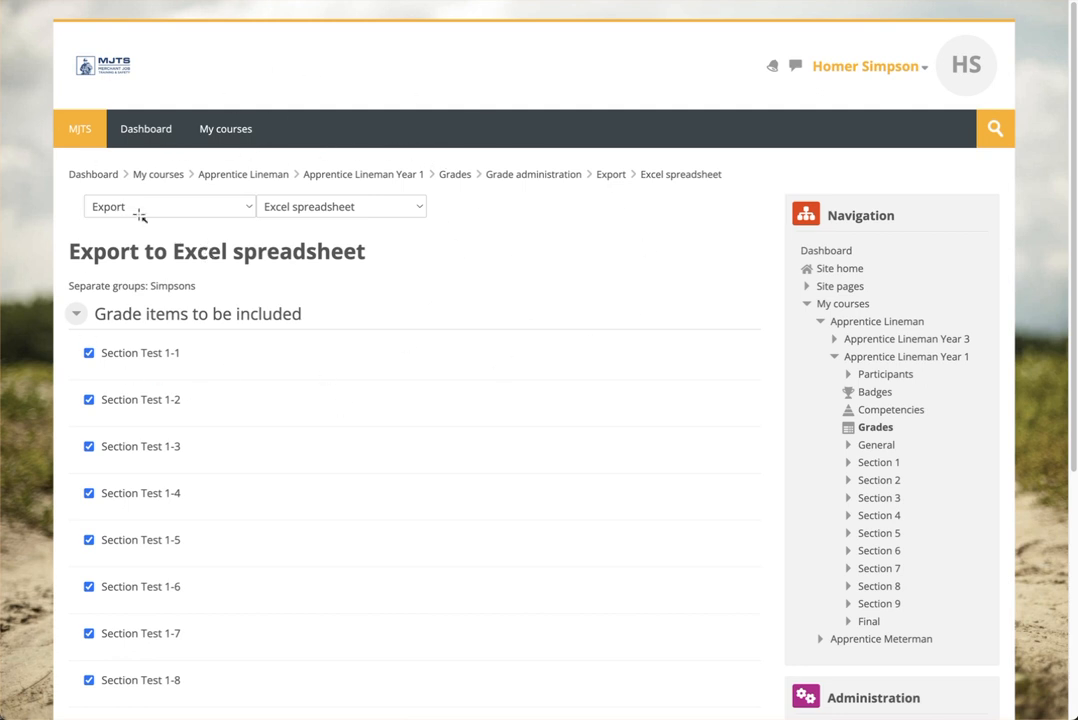
mouse_move(530, 160)
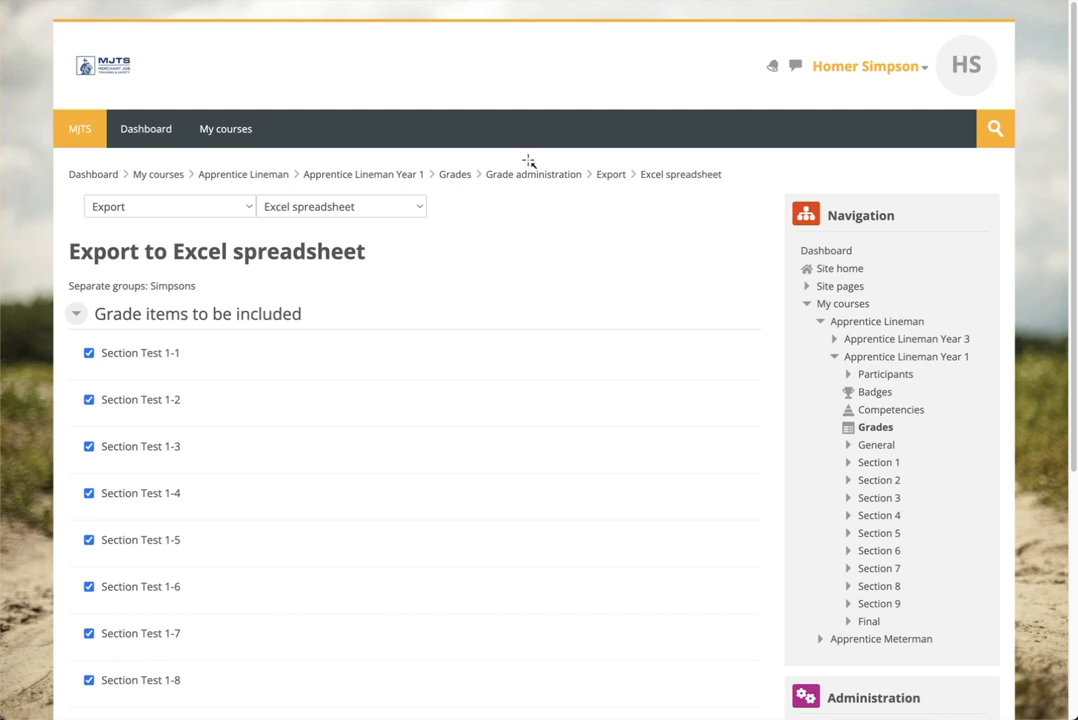
mouse_move(490, 252)
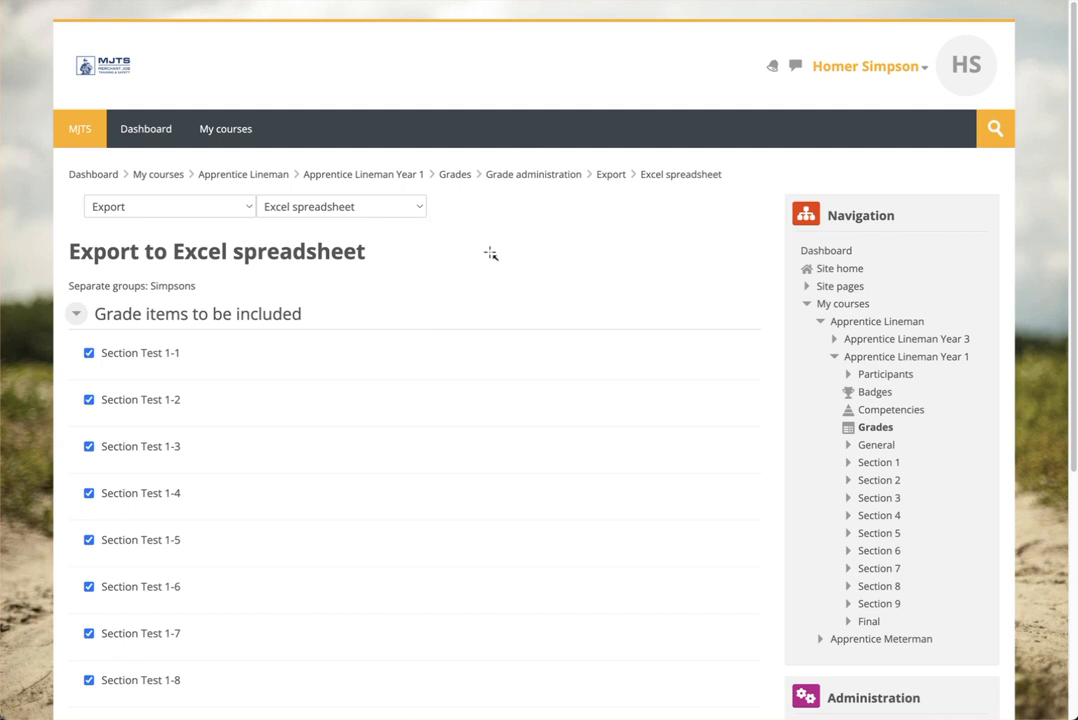
mouse_move(324, 128)
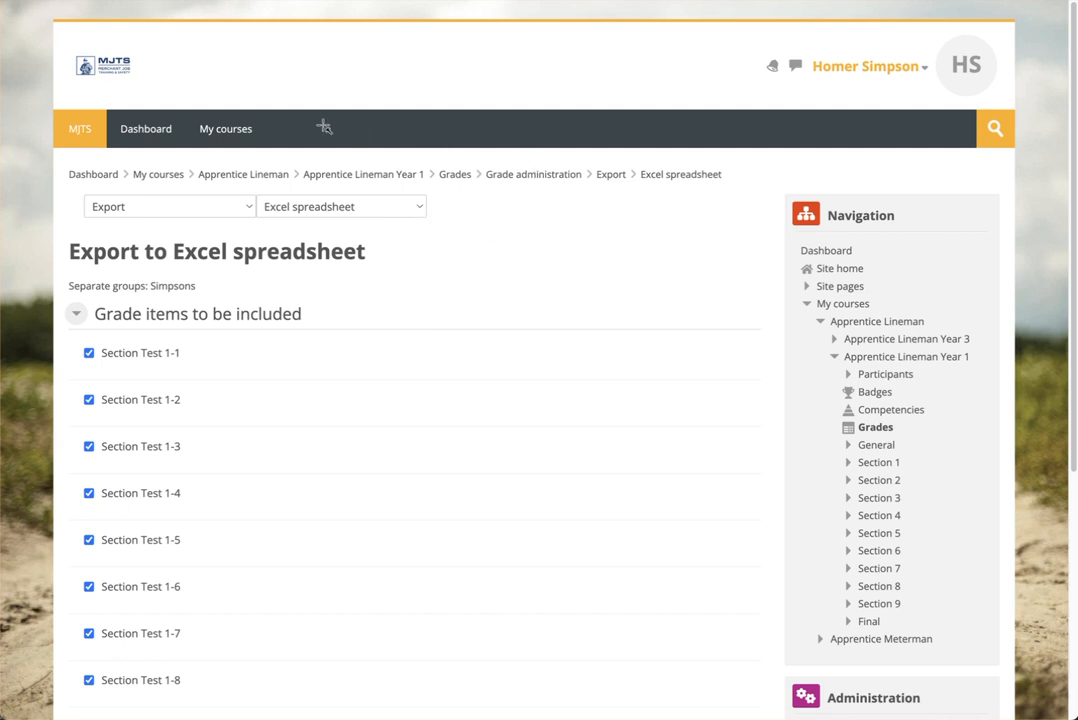
mouse_move(456, 292)
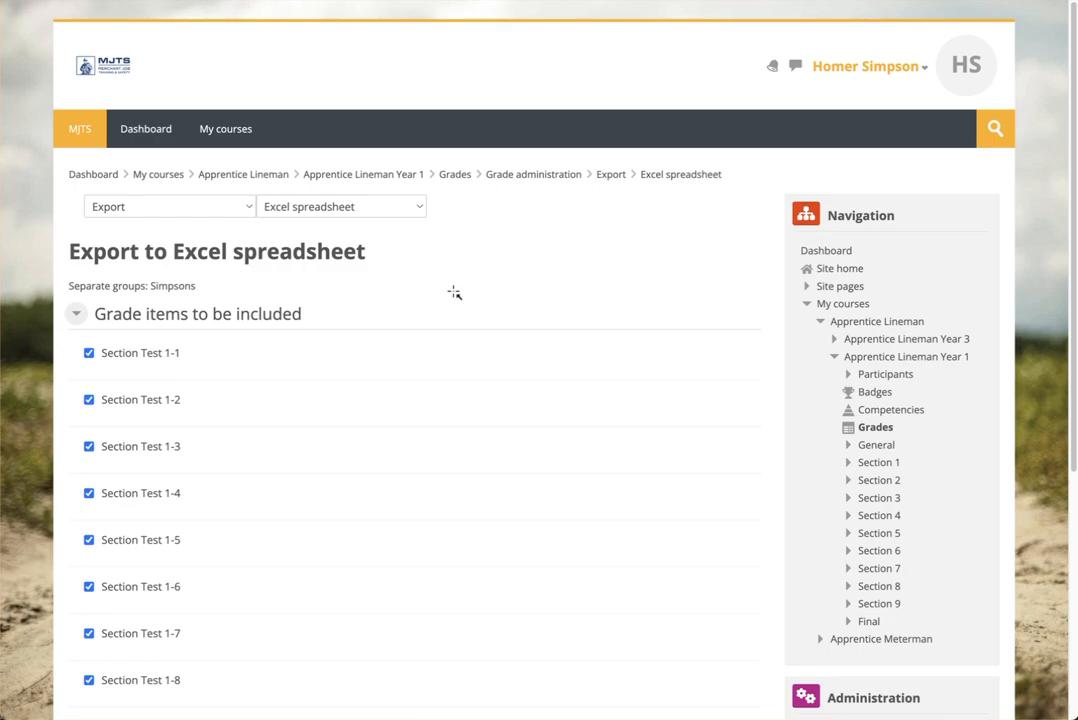